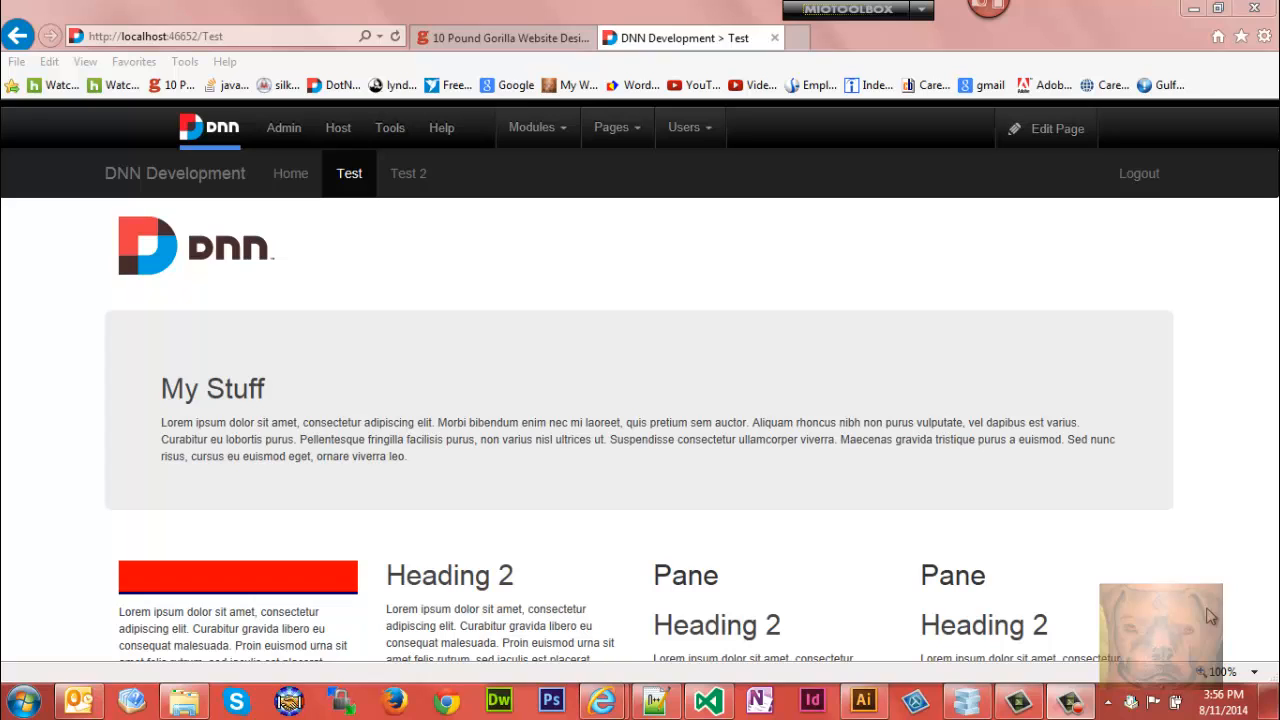
mouse_move(1190, 592)
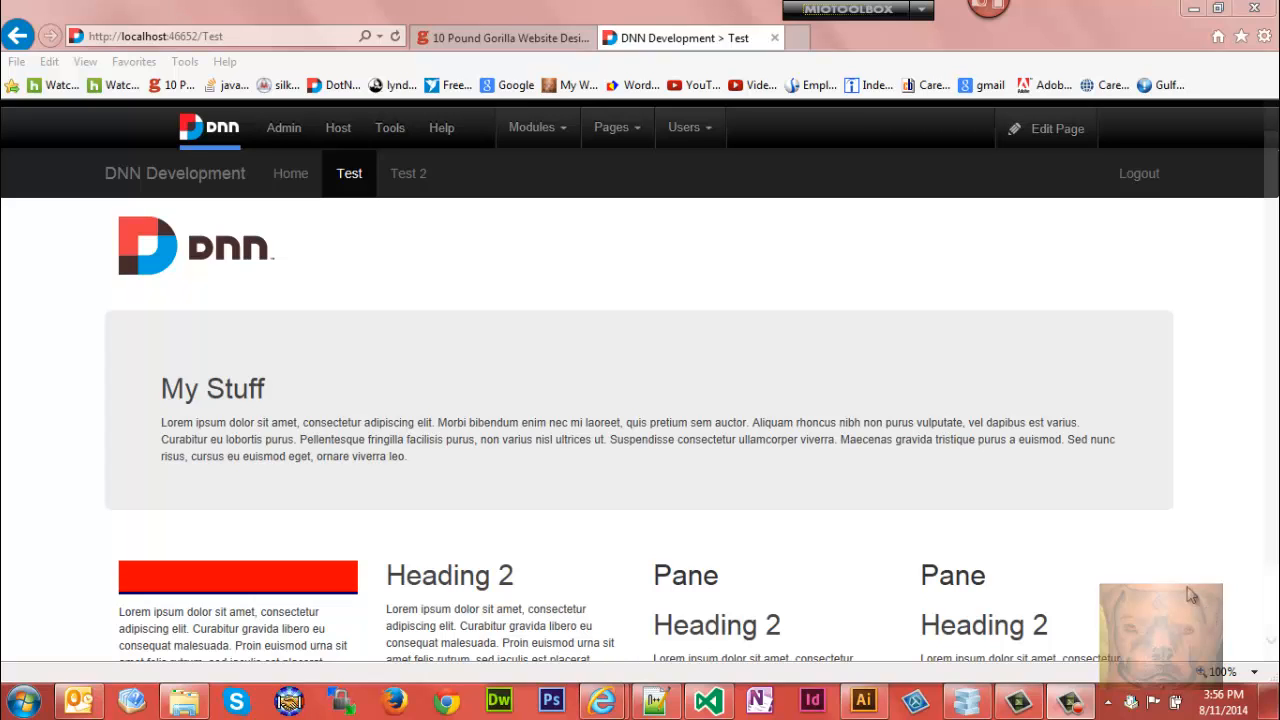
Step: Scroll through and select items in the current window before returning to the DNN site
scroll("down", 3)
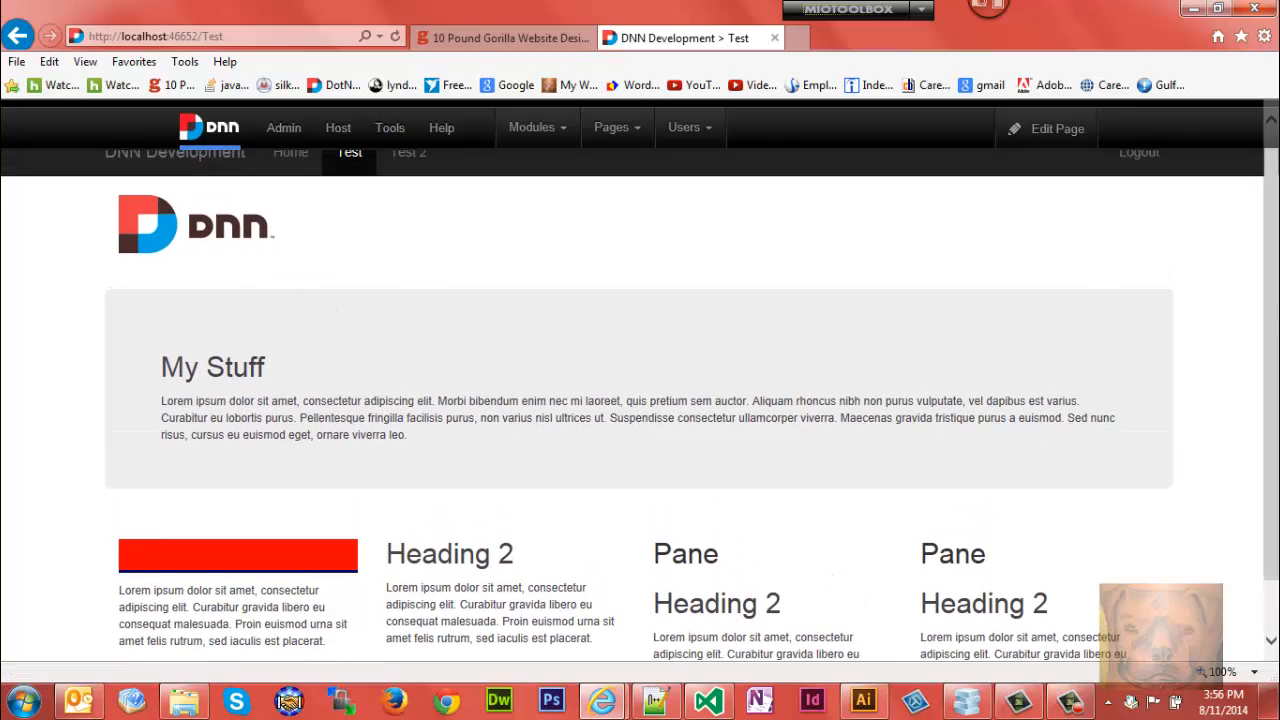
scroll("down", 3)
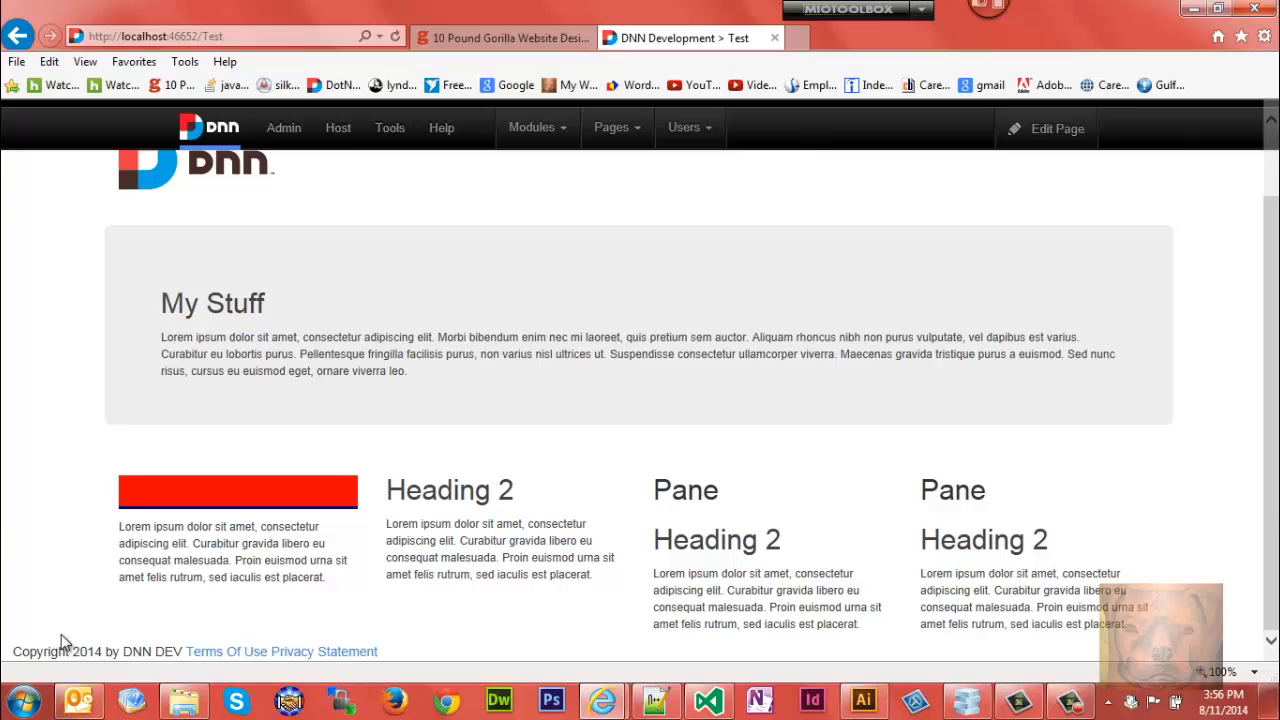
mouse_move(226, 652)
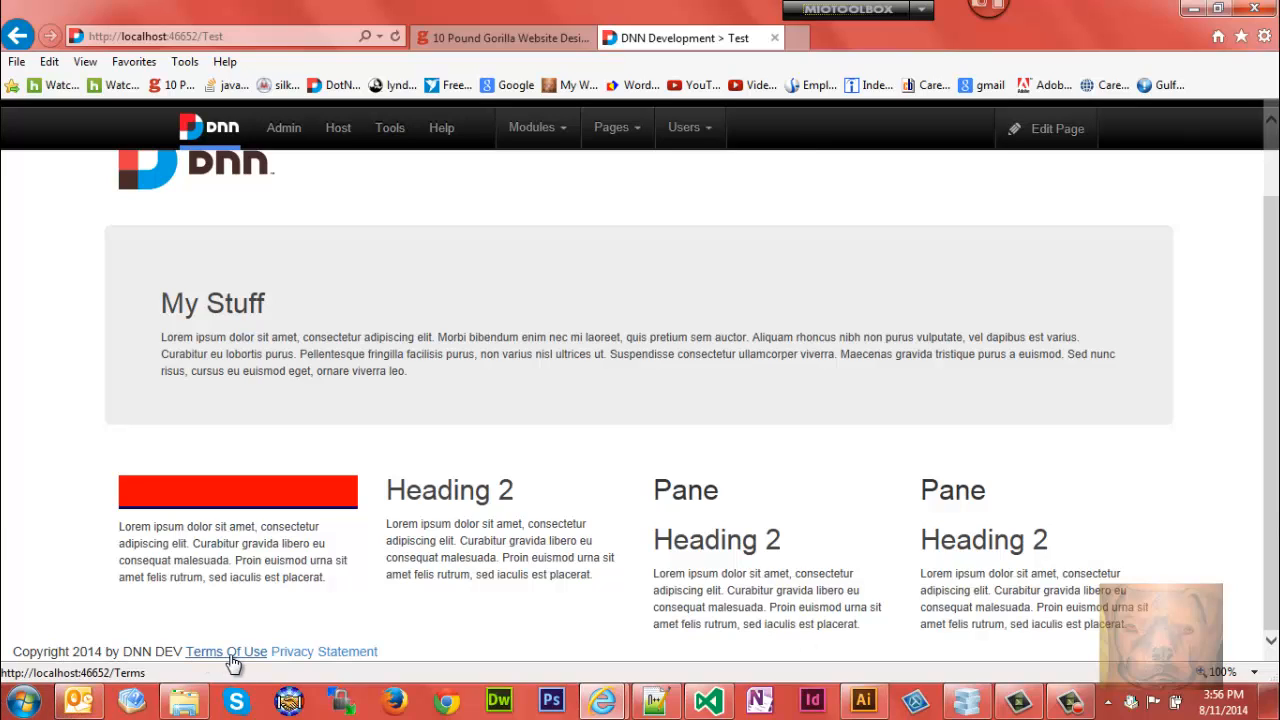
mouse_move(324, 658)
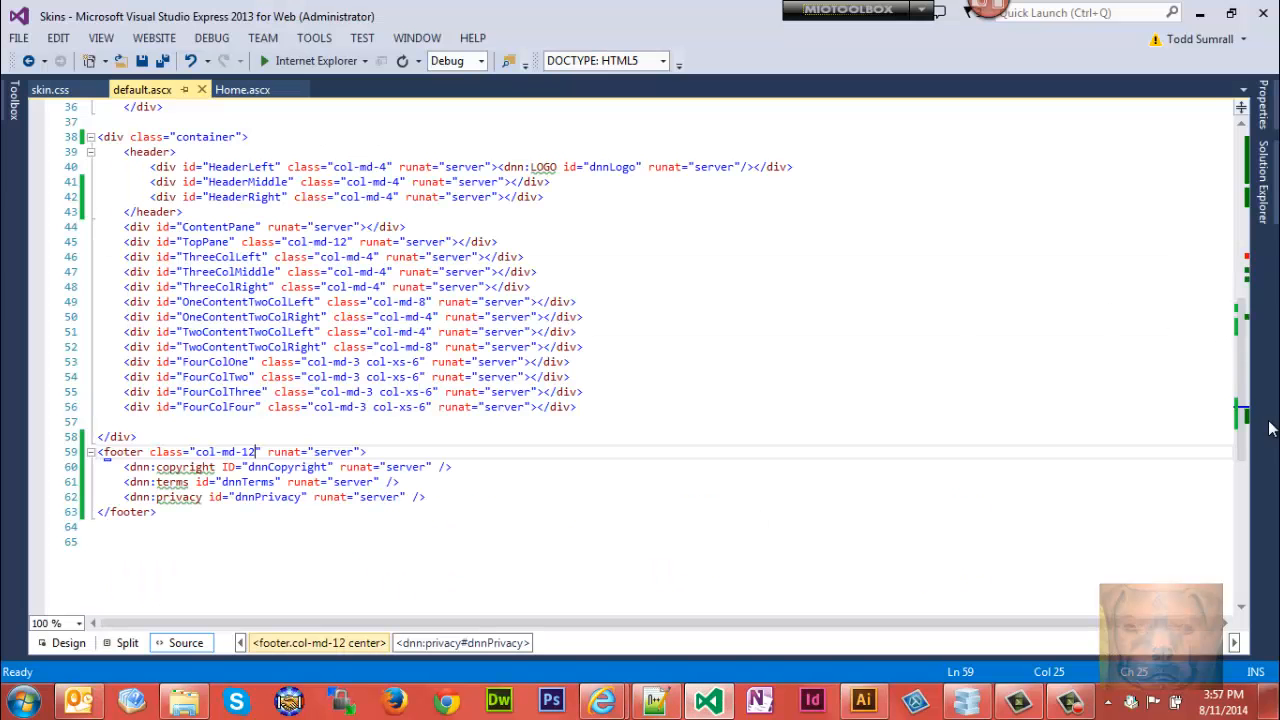
scroll("up", 3)
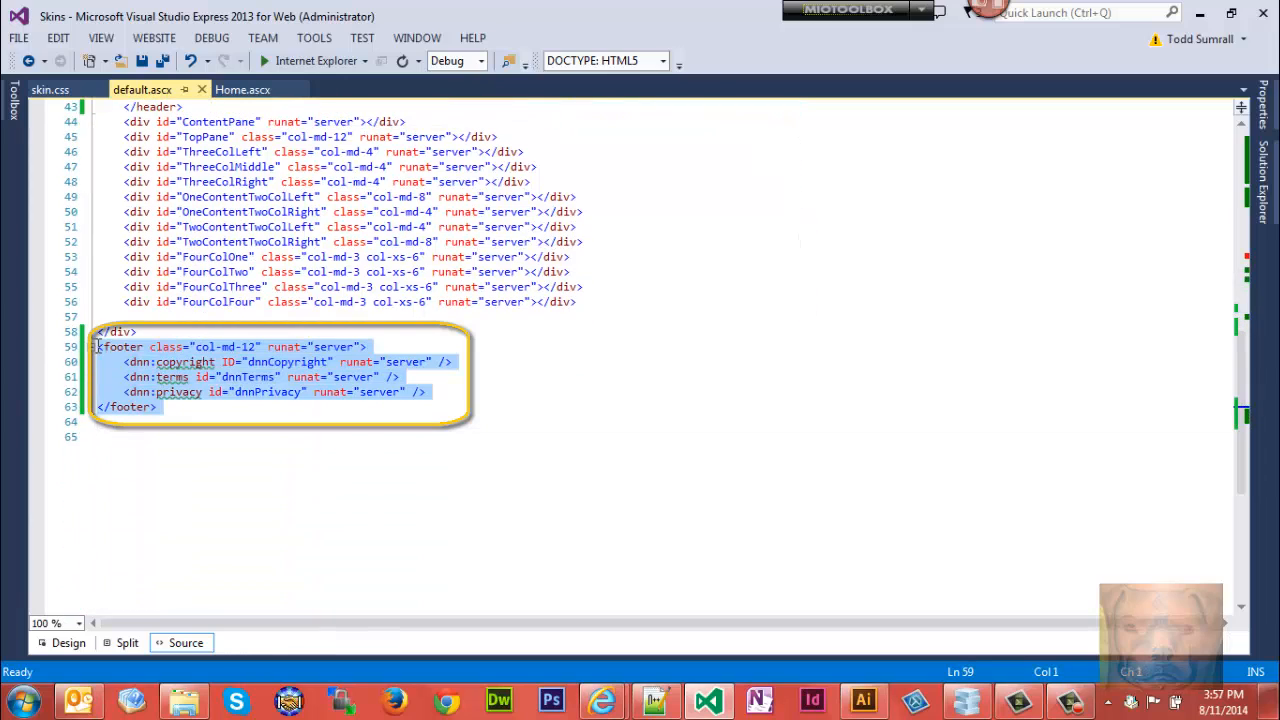
left_click(452, 360)
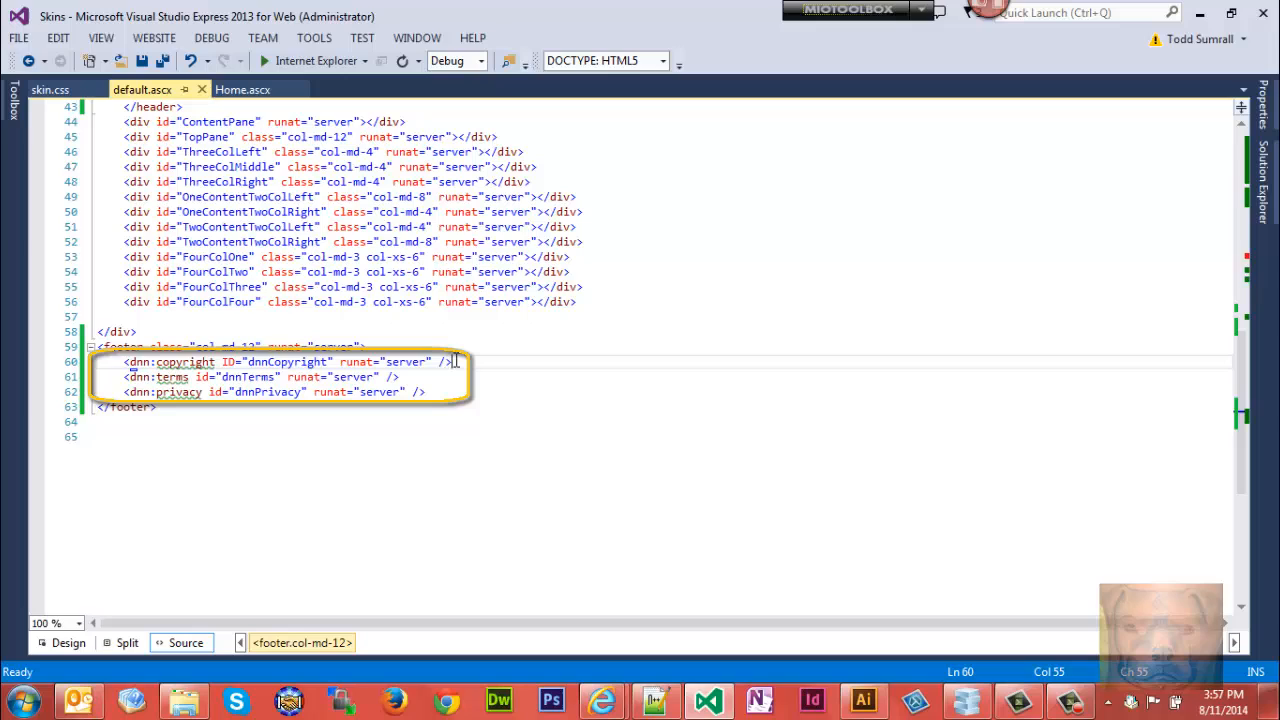
left_click(128, 360)
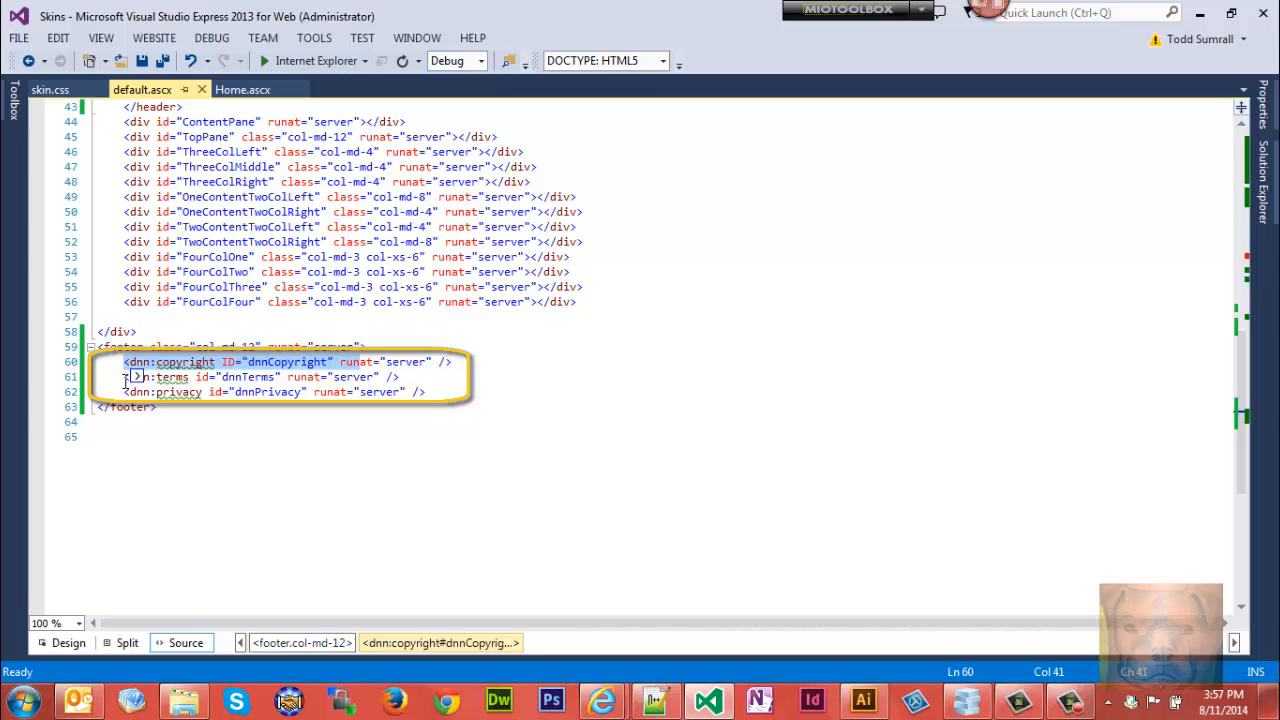
left_click(128, 390)
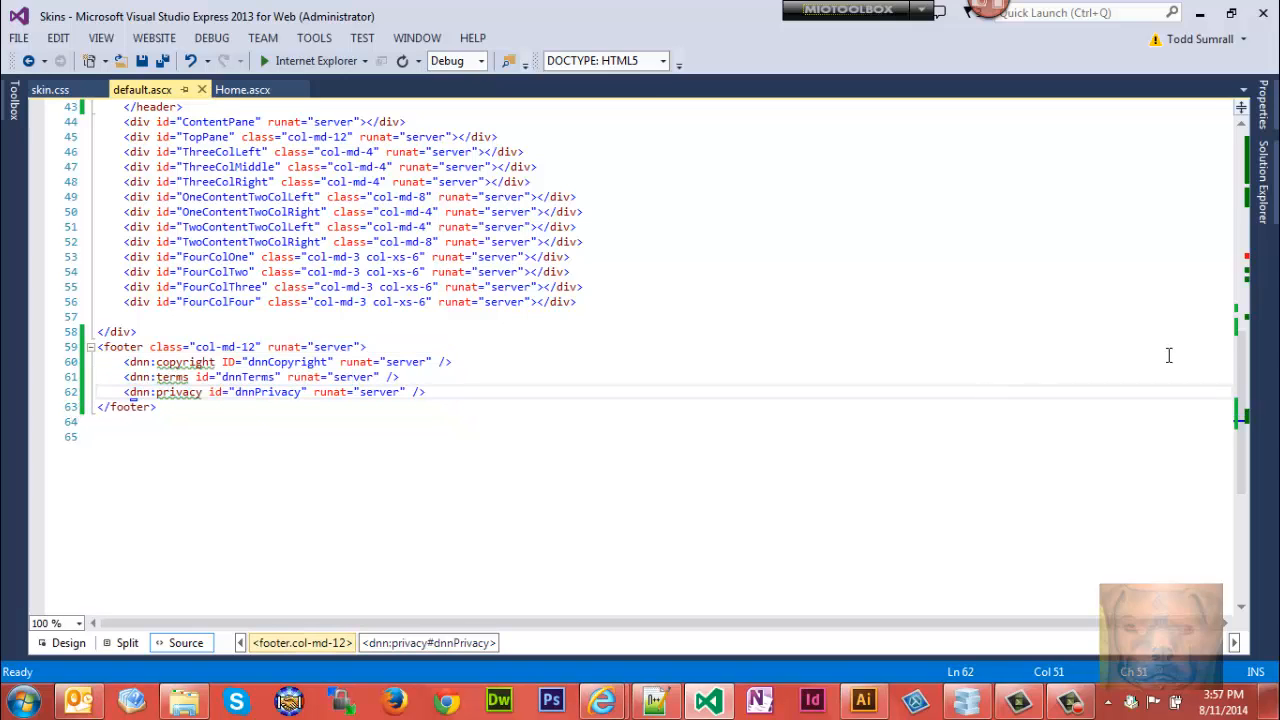
scroll("up", 3)
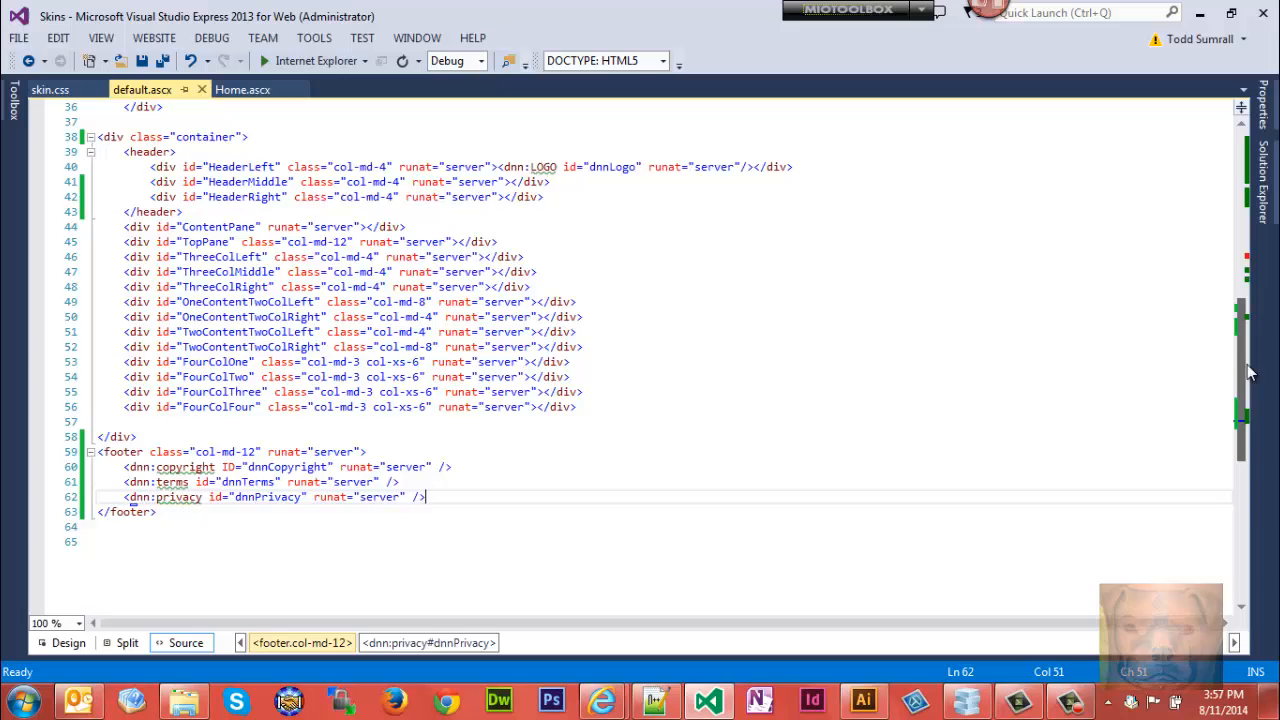
scroll("up", 3)
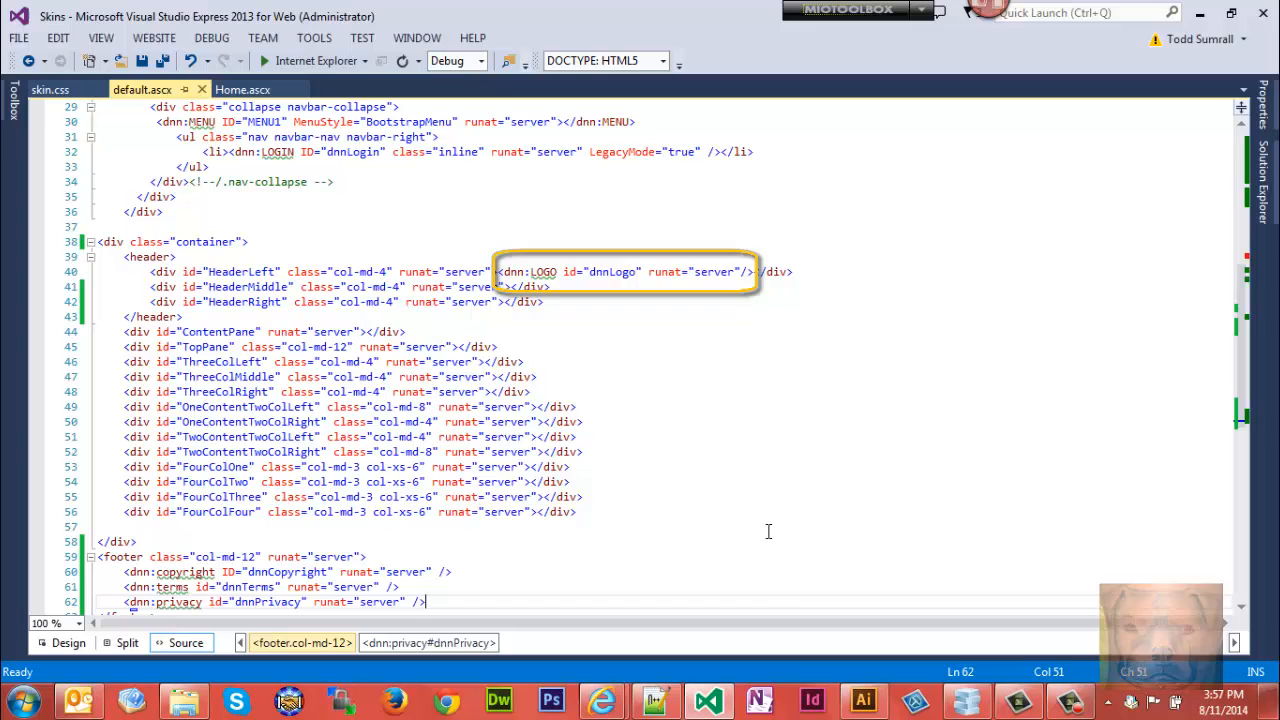
mouse_move(602, 700)
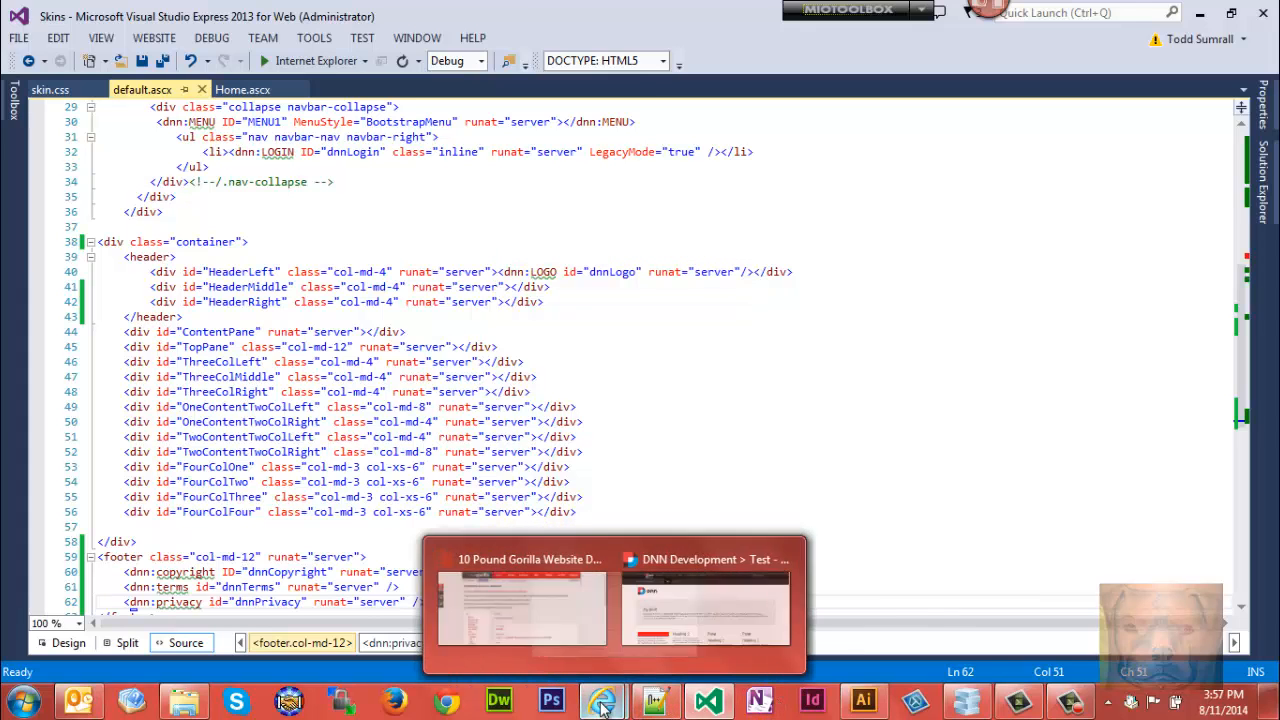
Step: Switch to the DNN site in the browser and go to Admin > Site Settings
left_click(706, 600)
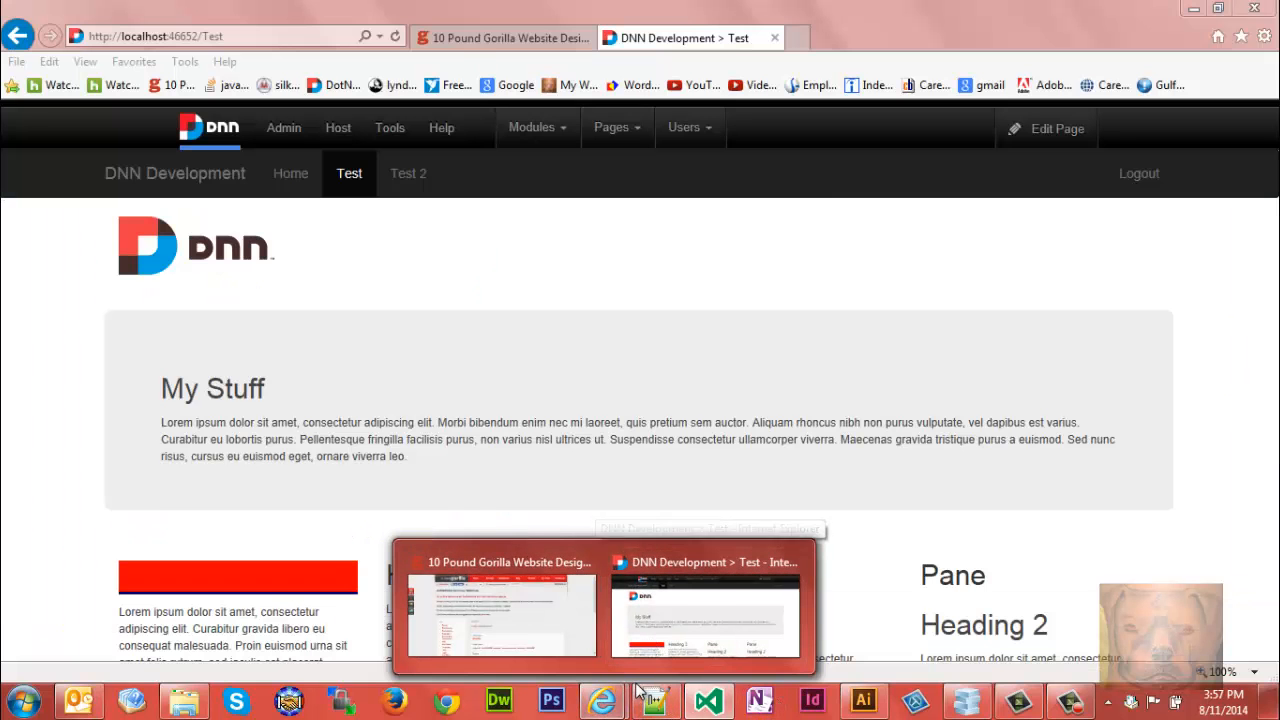
mouse_move(656, 620)
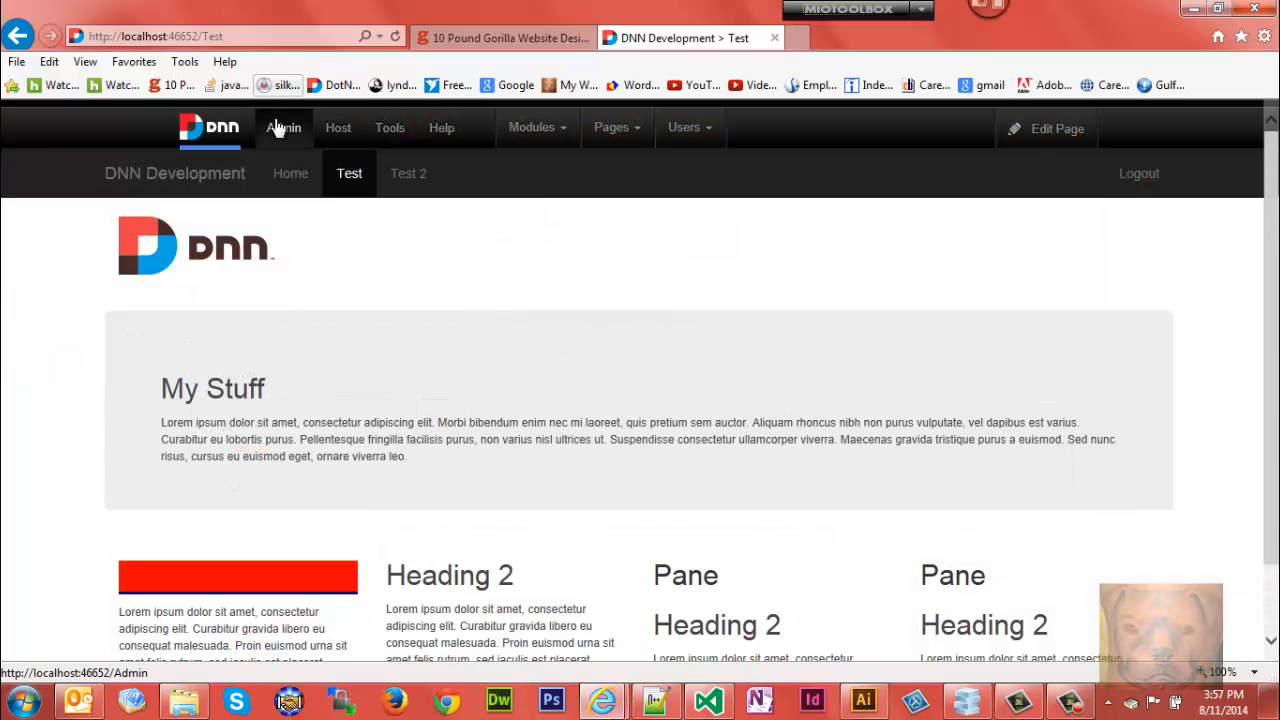
left_click(284, 128)
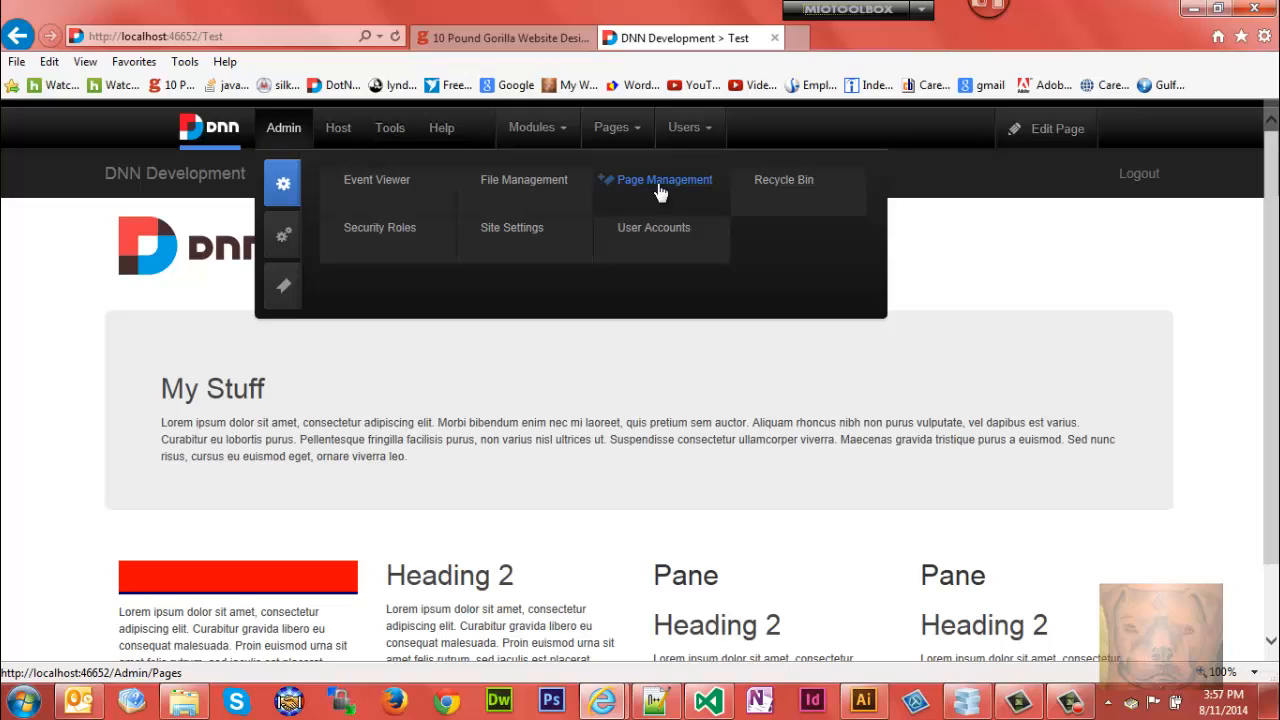
left_click(512, 228)
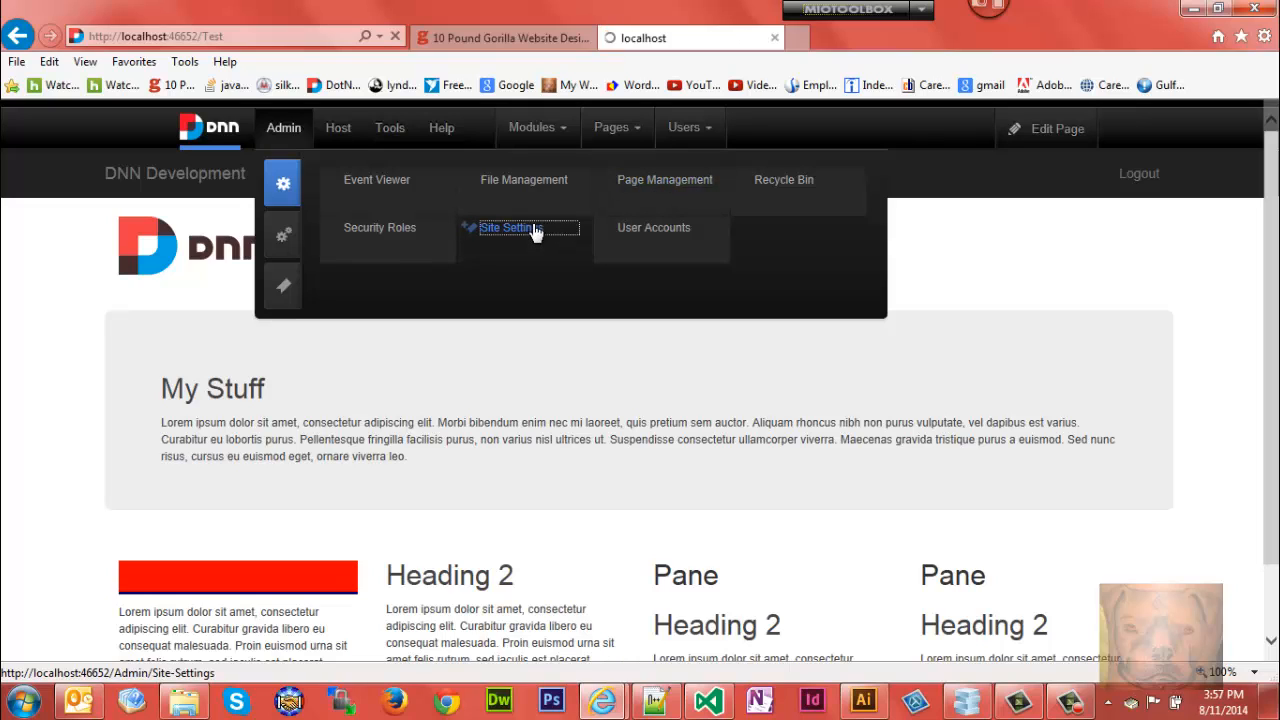
left_click(506, 228)
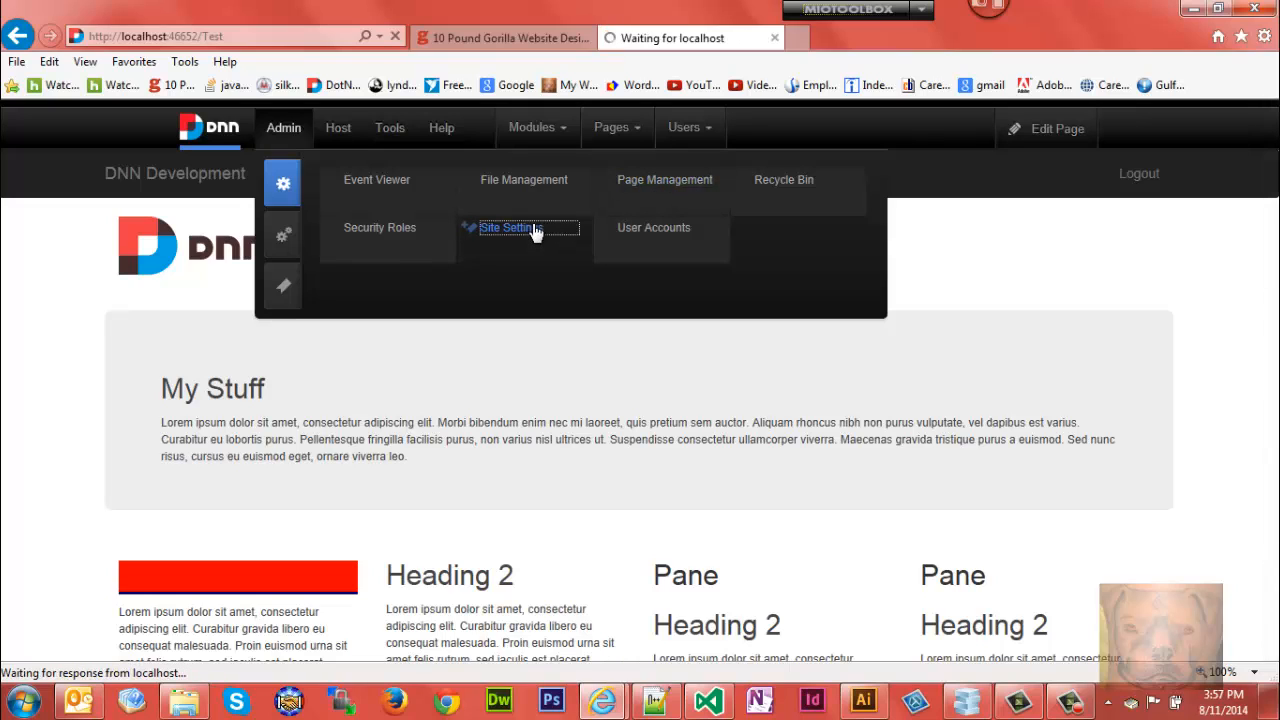
left_click(506, 228)
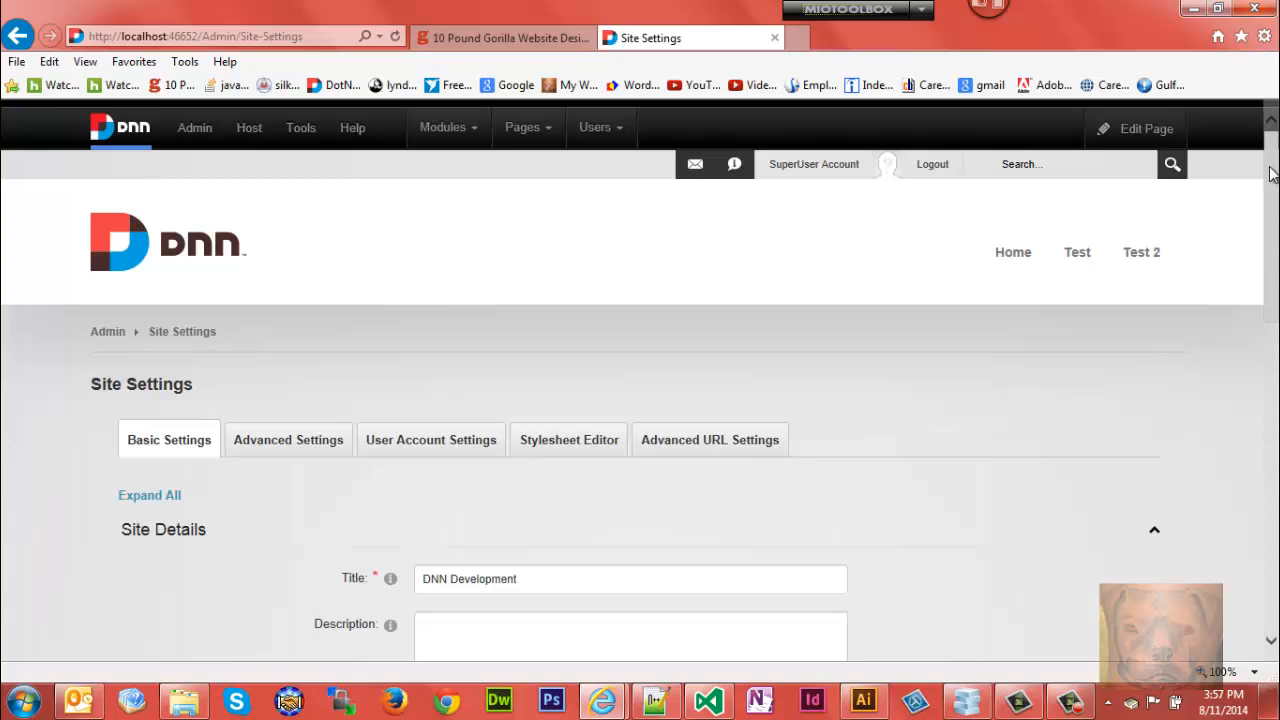
scroll("down", 3)
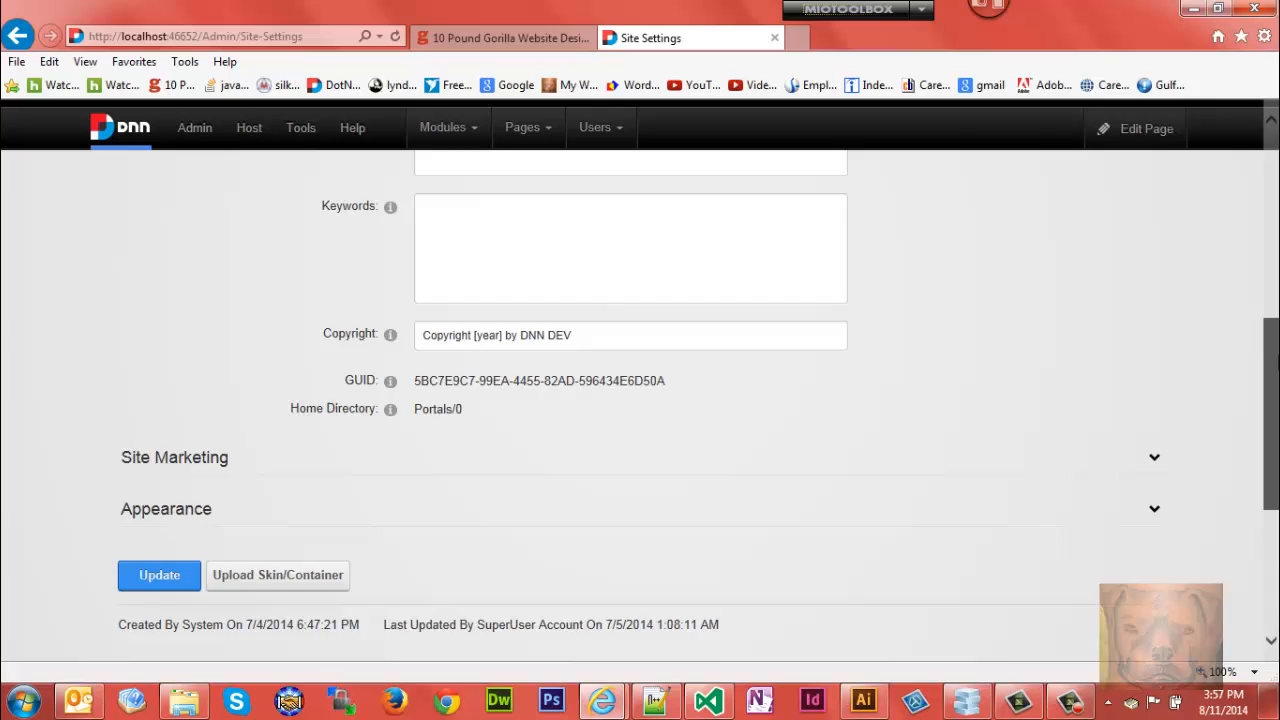
scroll("down", 3)
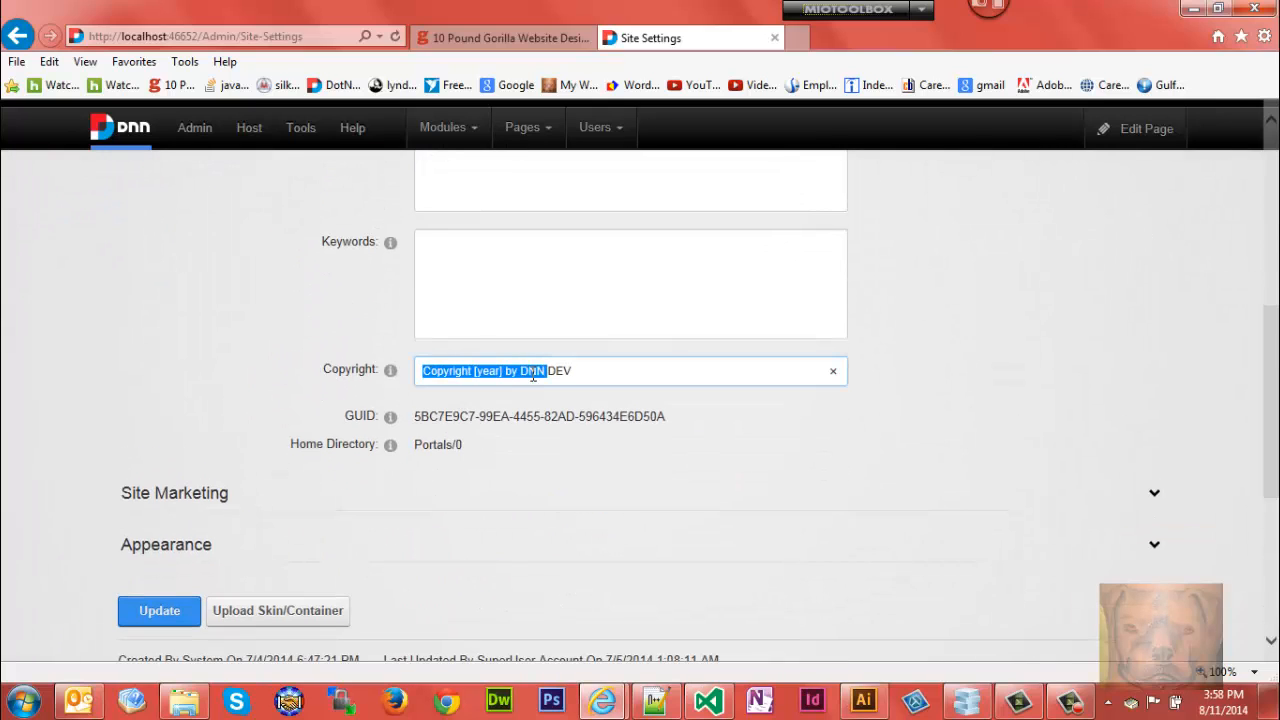
scroll("up", 3)
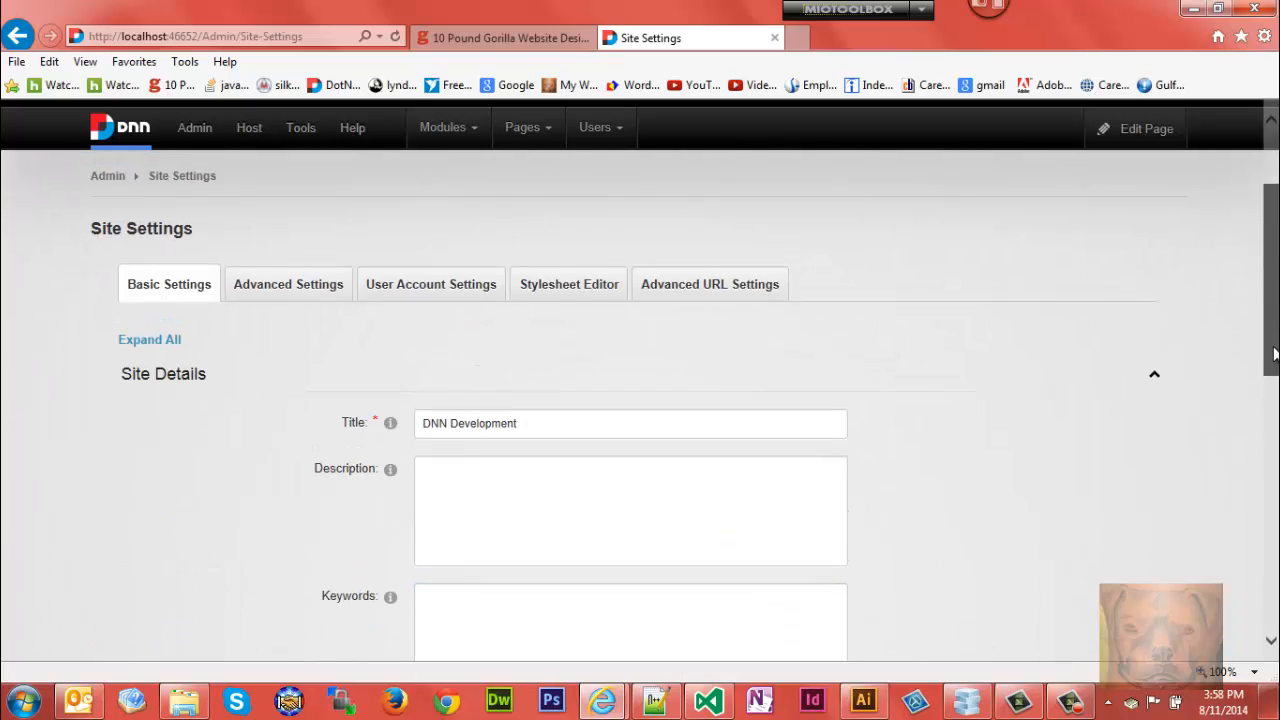
left_click(288, 284)
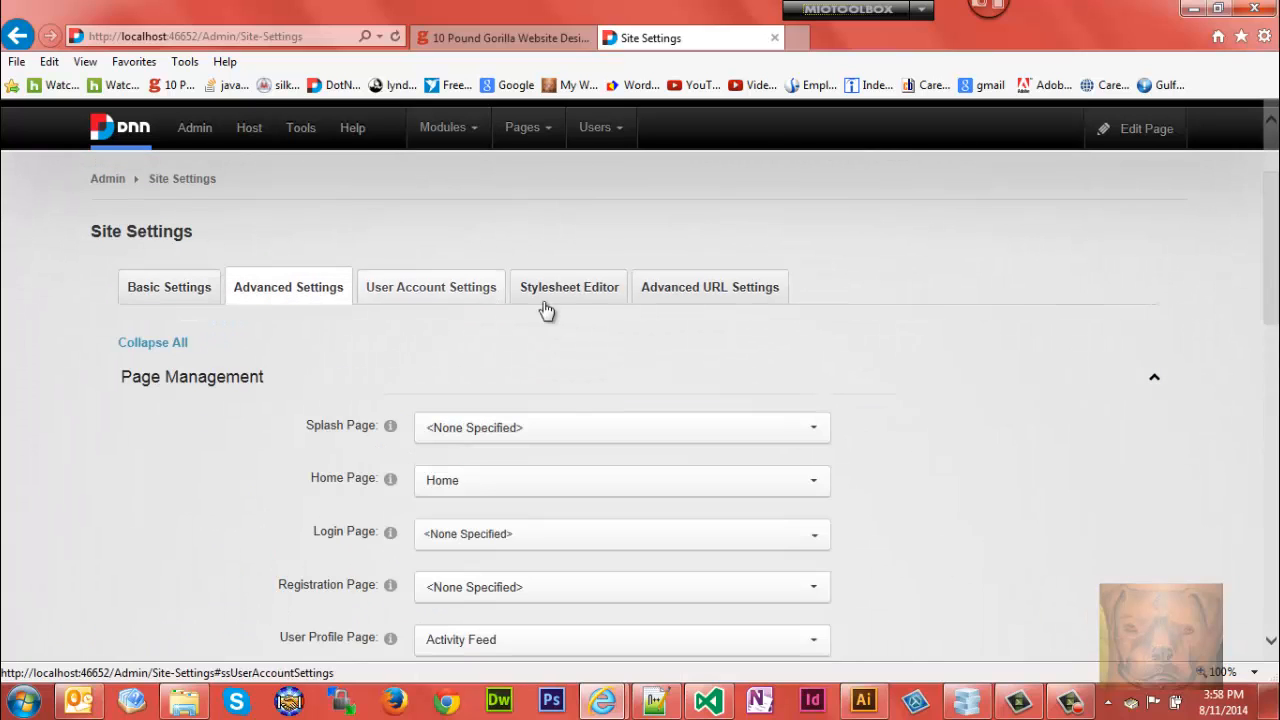
scroll("down", 3)
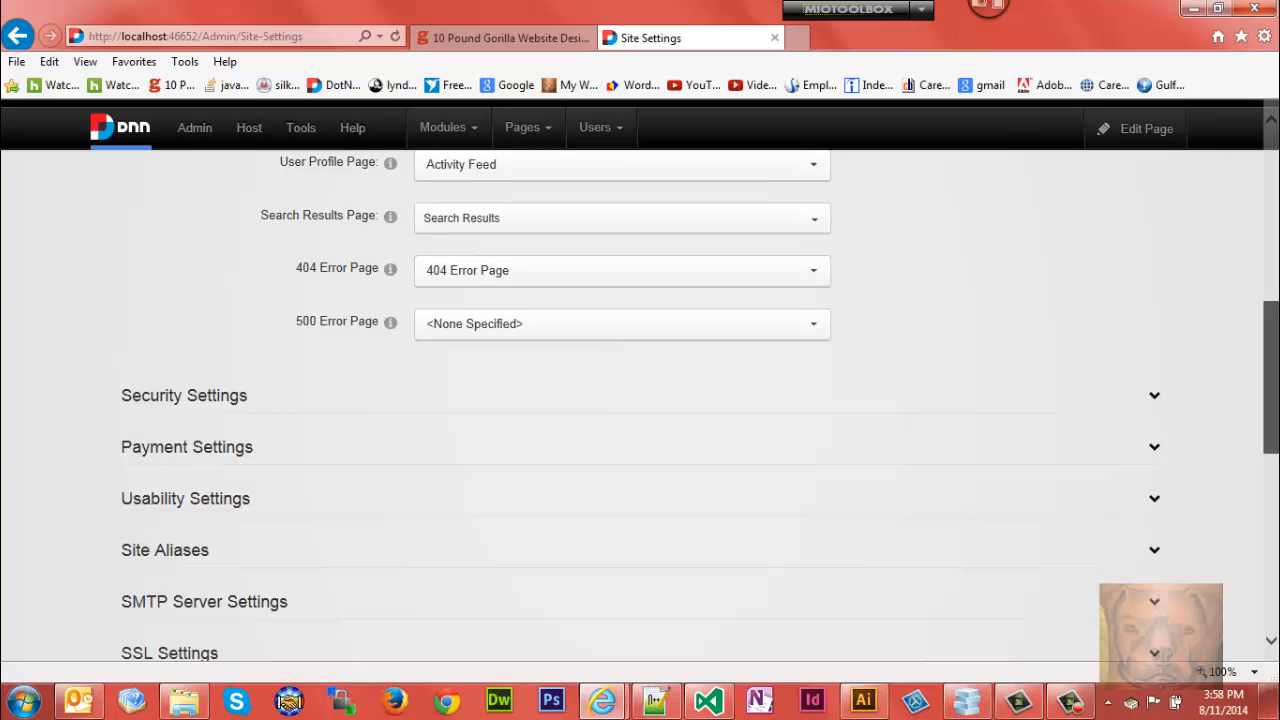
scroll("down", 3)
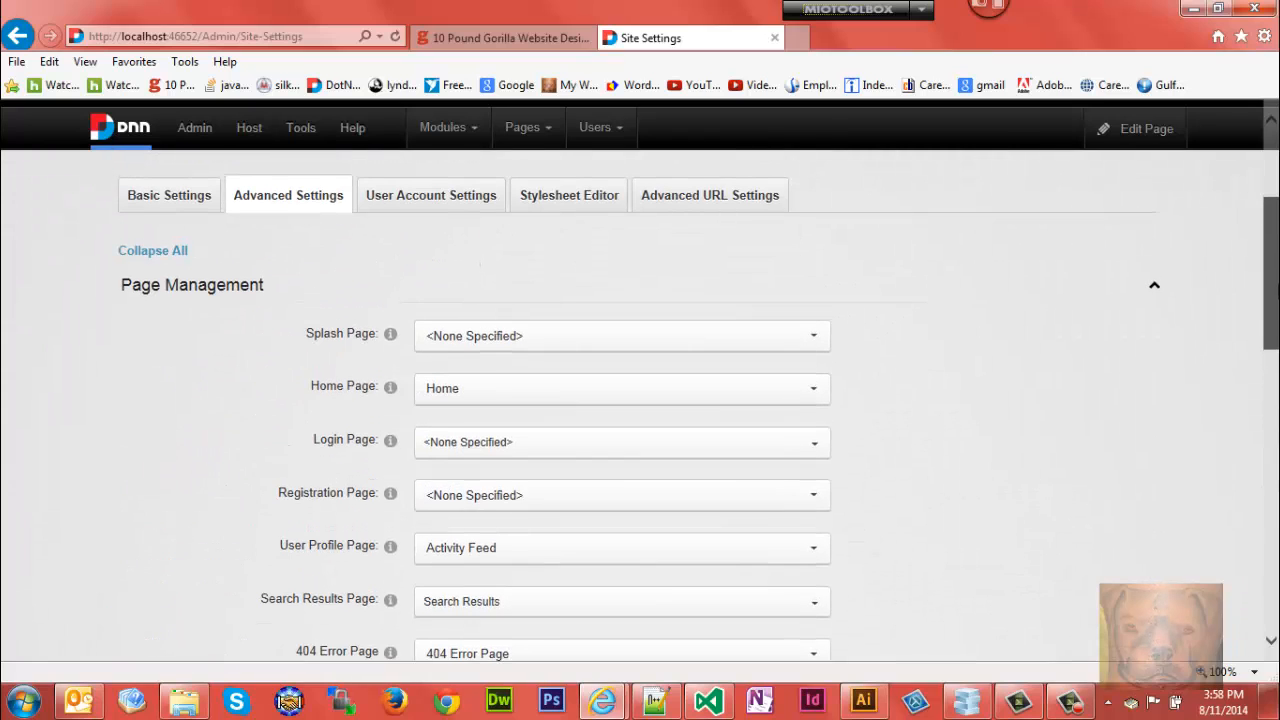
left_click(168, 196)
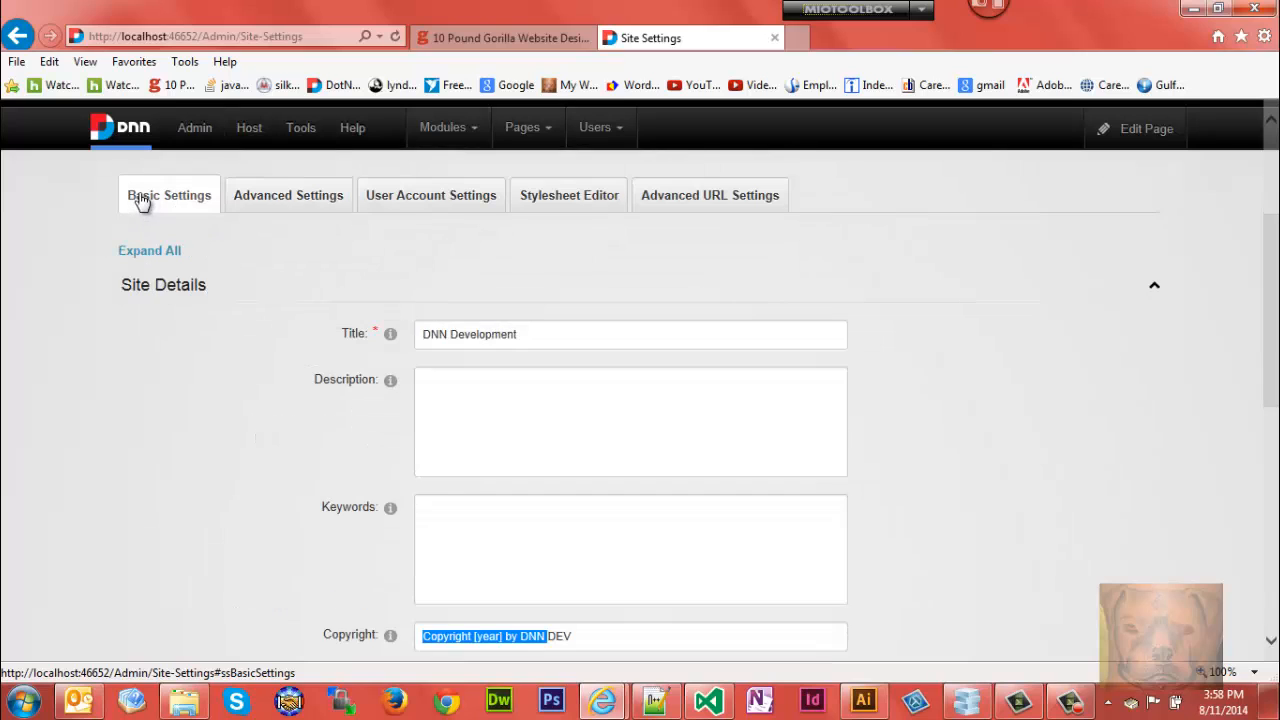
Step: Scroll Basic Settings down to the Appearance section showing logo.png as the logo
scroll("down", 3)
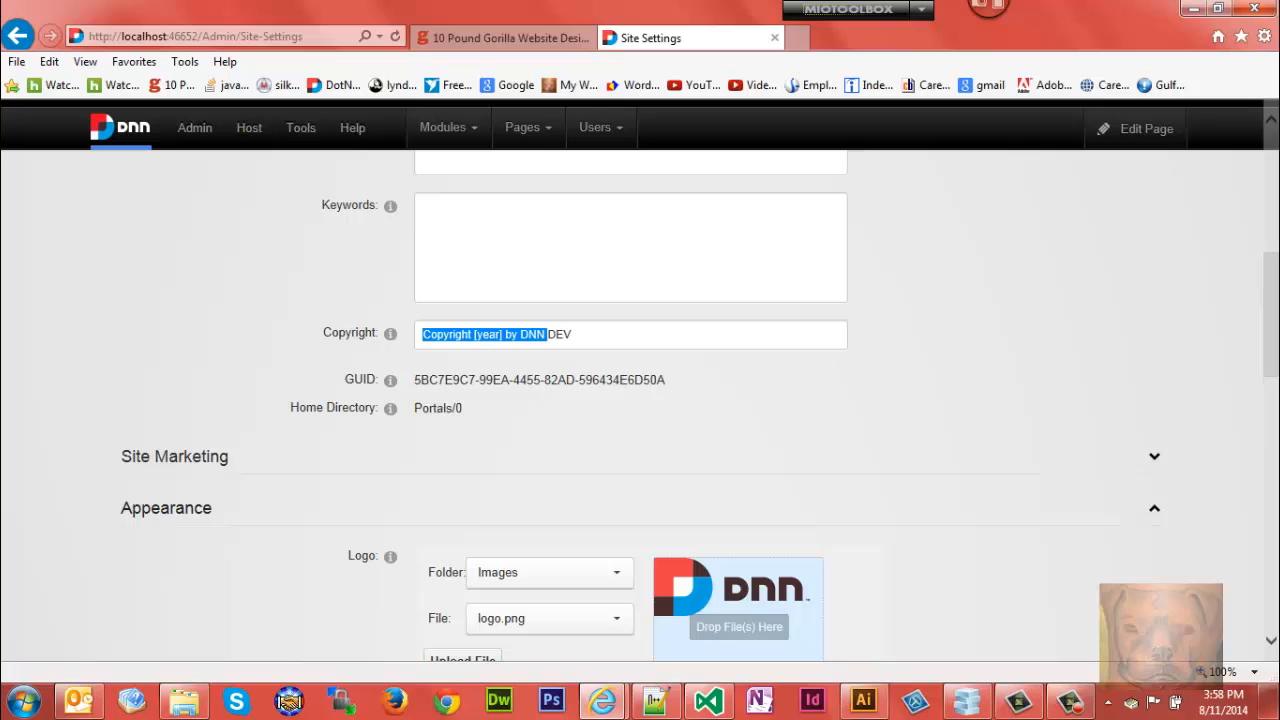
scroll("down", 3)
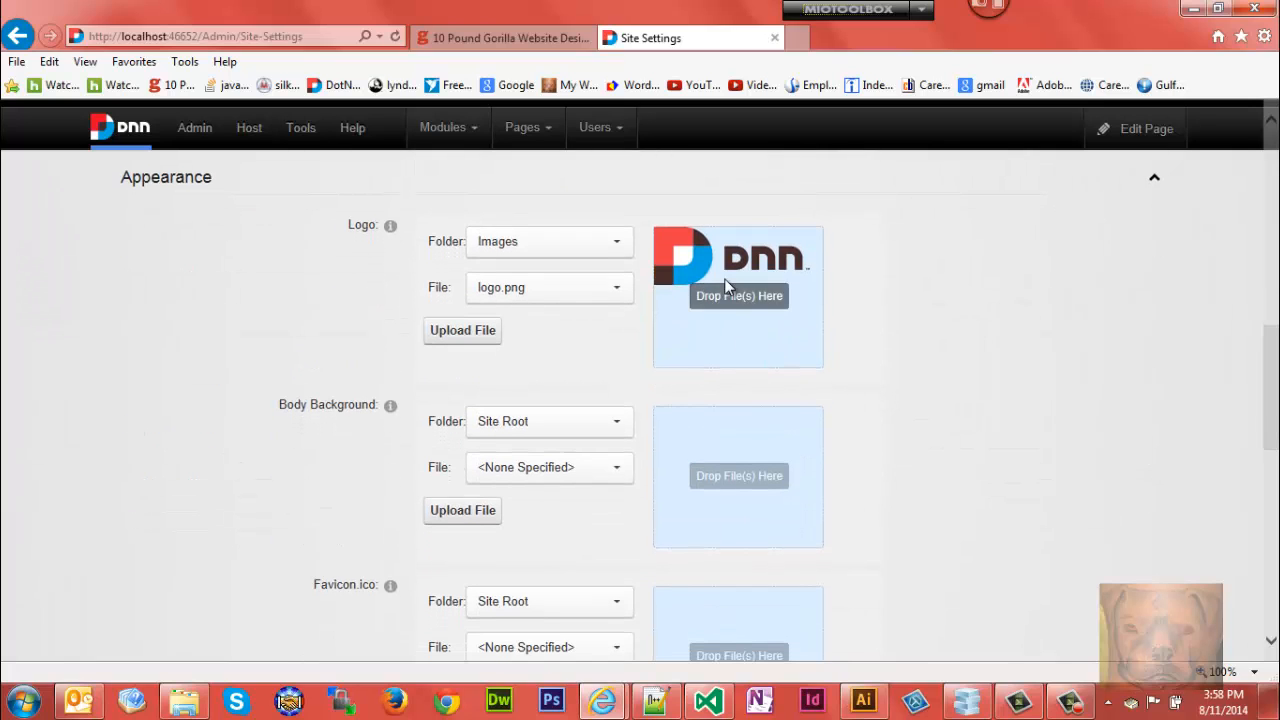
mouse_move(644, 300)
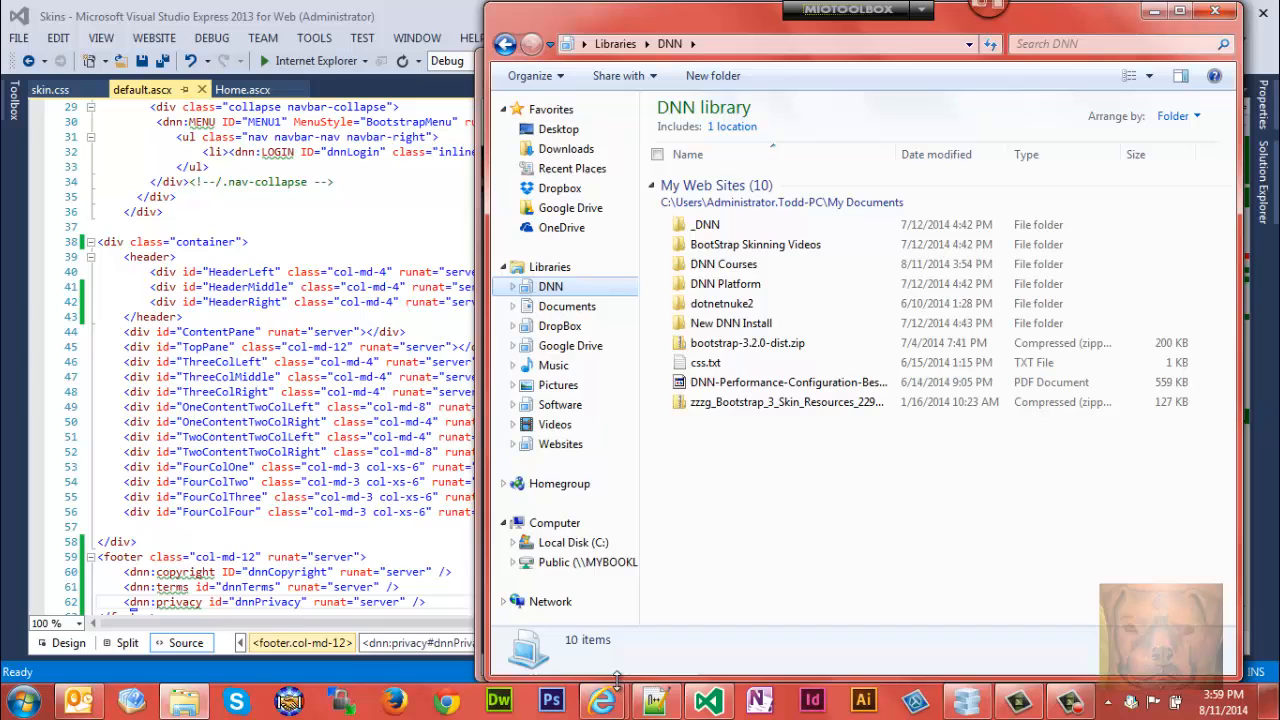
Step: In the upload dialog browse into the DNN Courses folder to pick DoDNN_LOGO.png
left_click(602, 700)
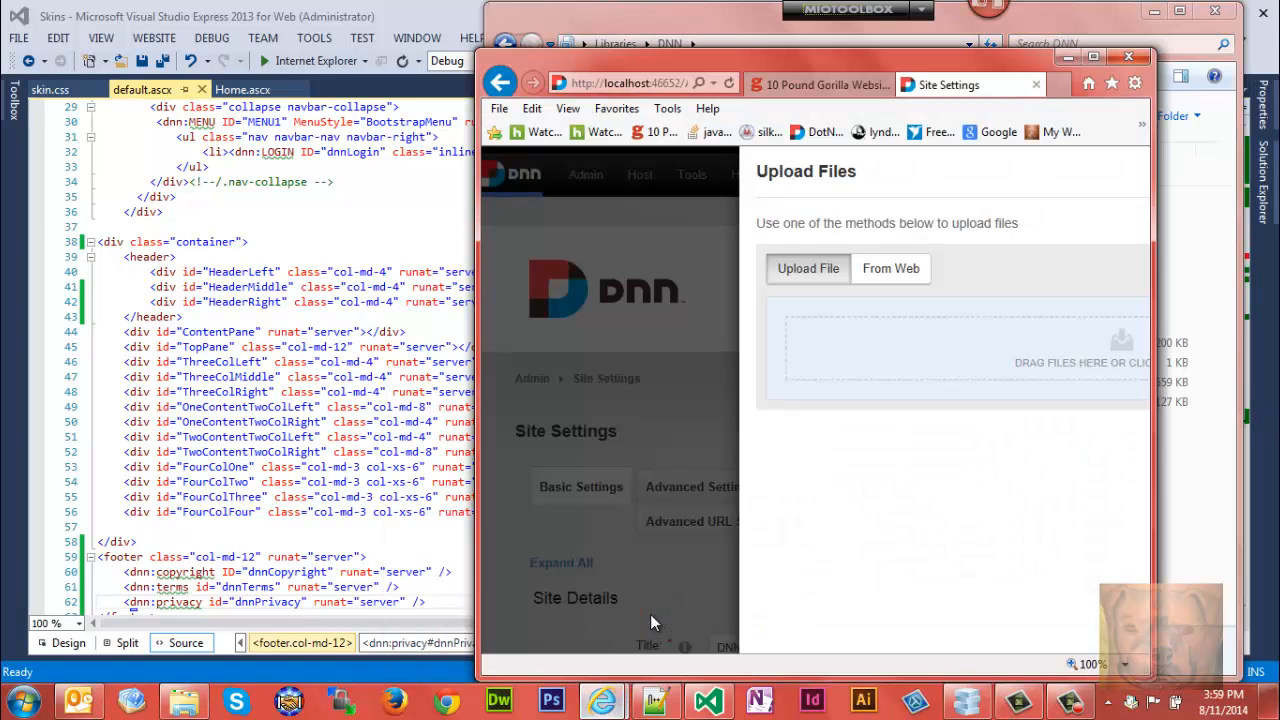
mouse_move(796, 78)
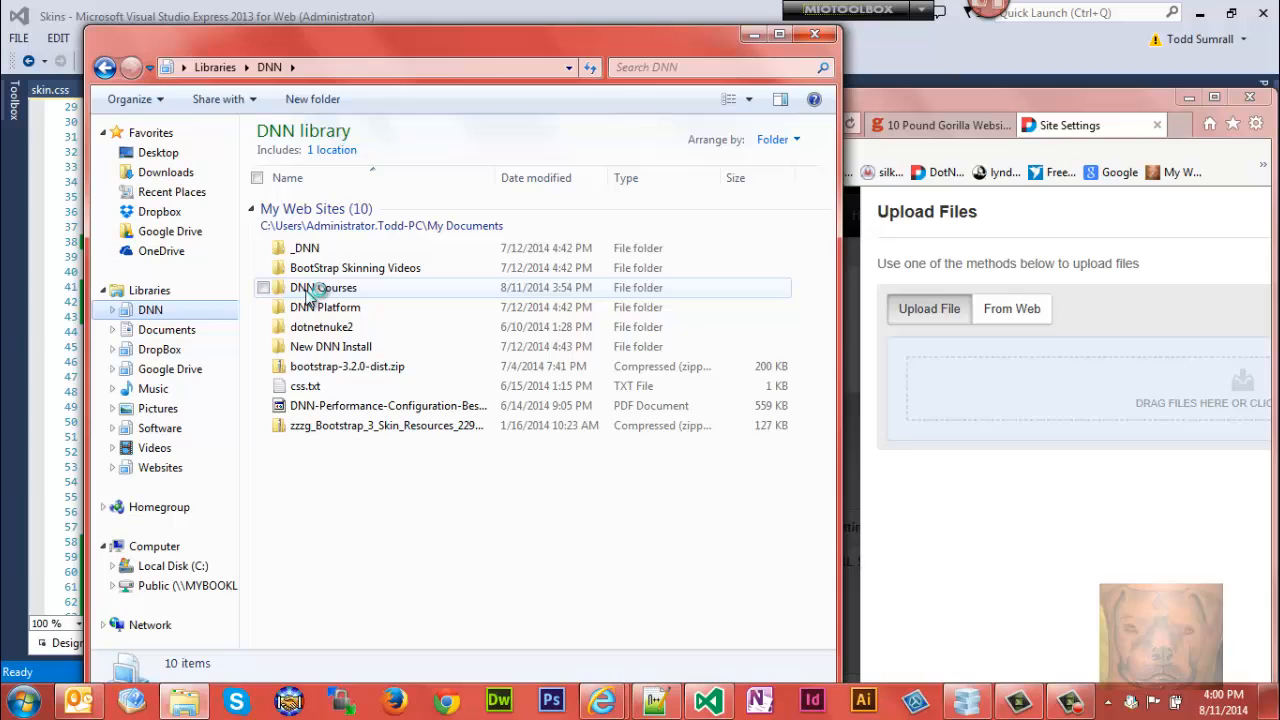
double_click(322, 288)
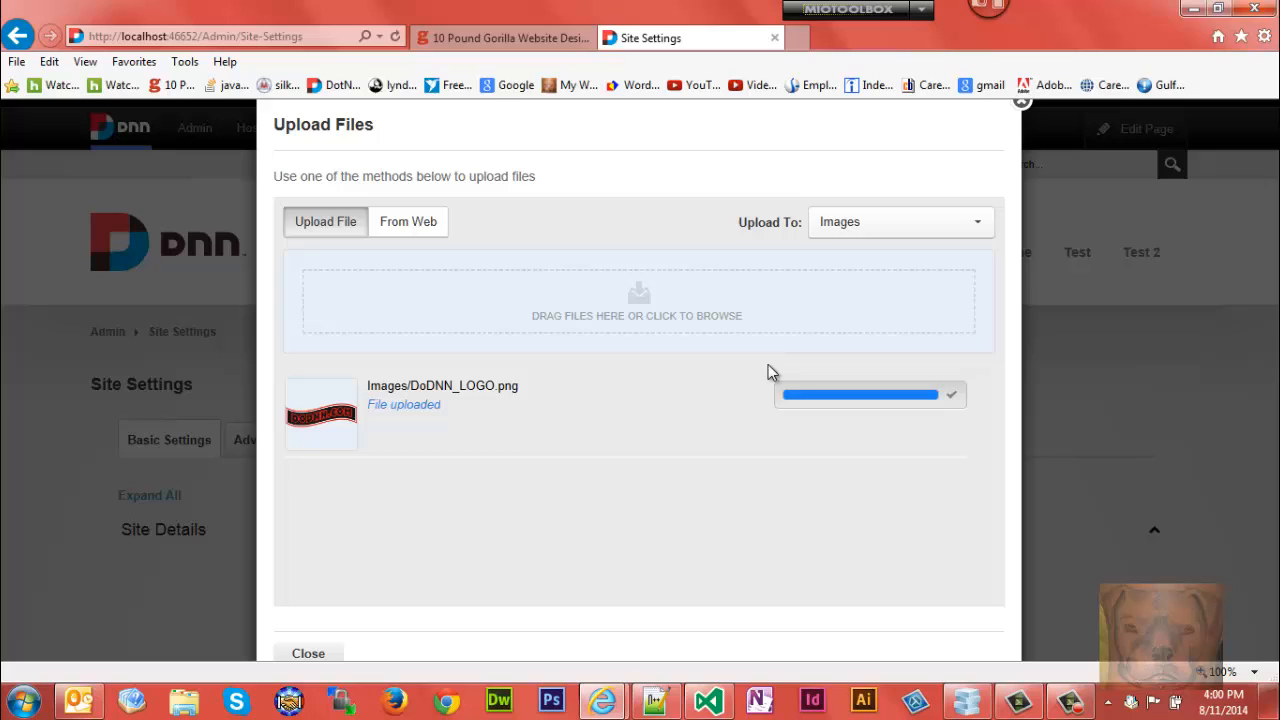
mouse_move(836, 432)
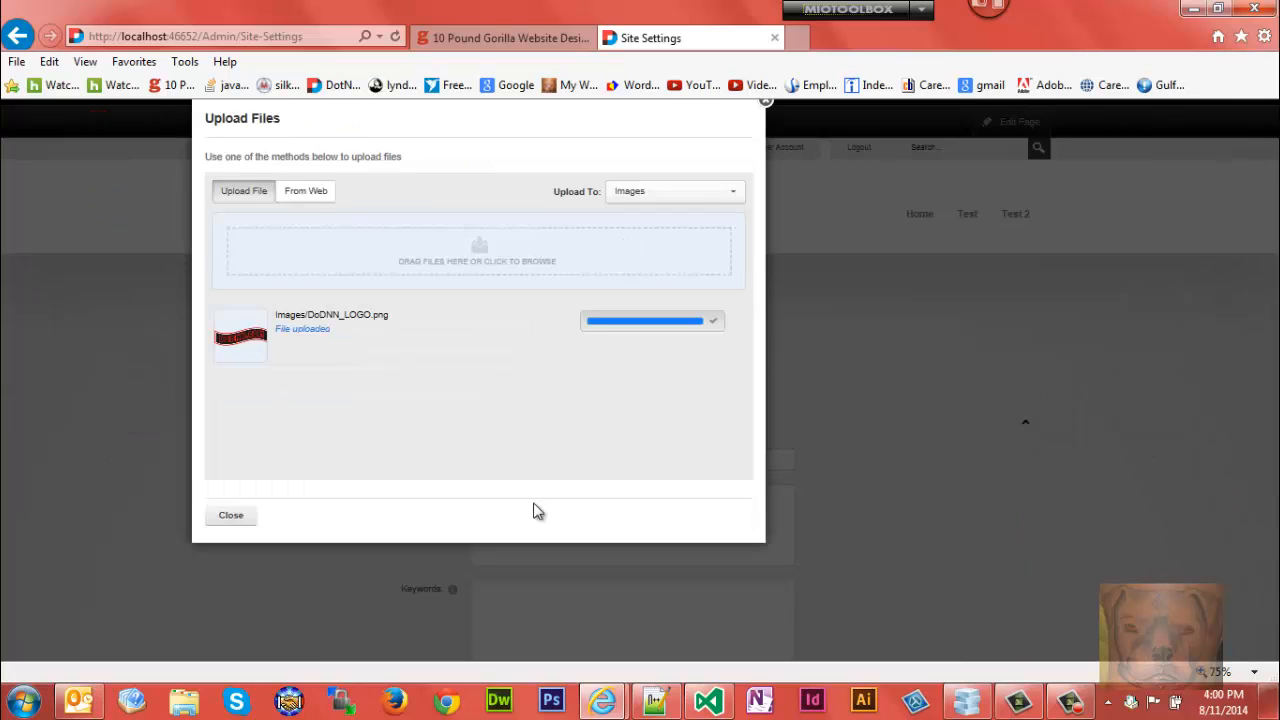
Step: Close Upload Files and update Site Settings with Images/DoDNN_LOGO.png as the logo
left_click(230, 514)
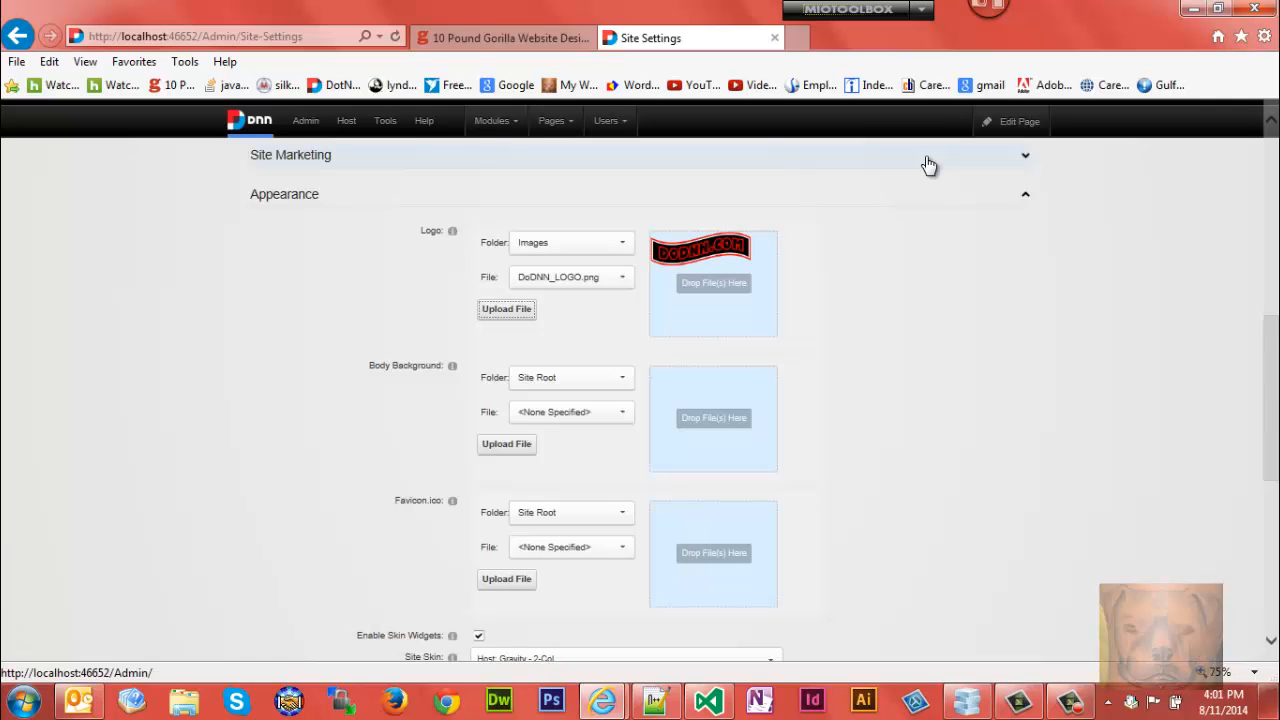
mouse_move(670, 304)
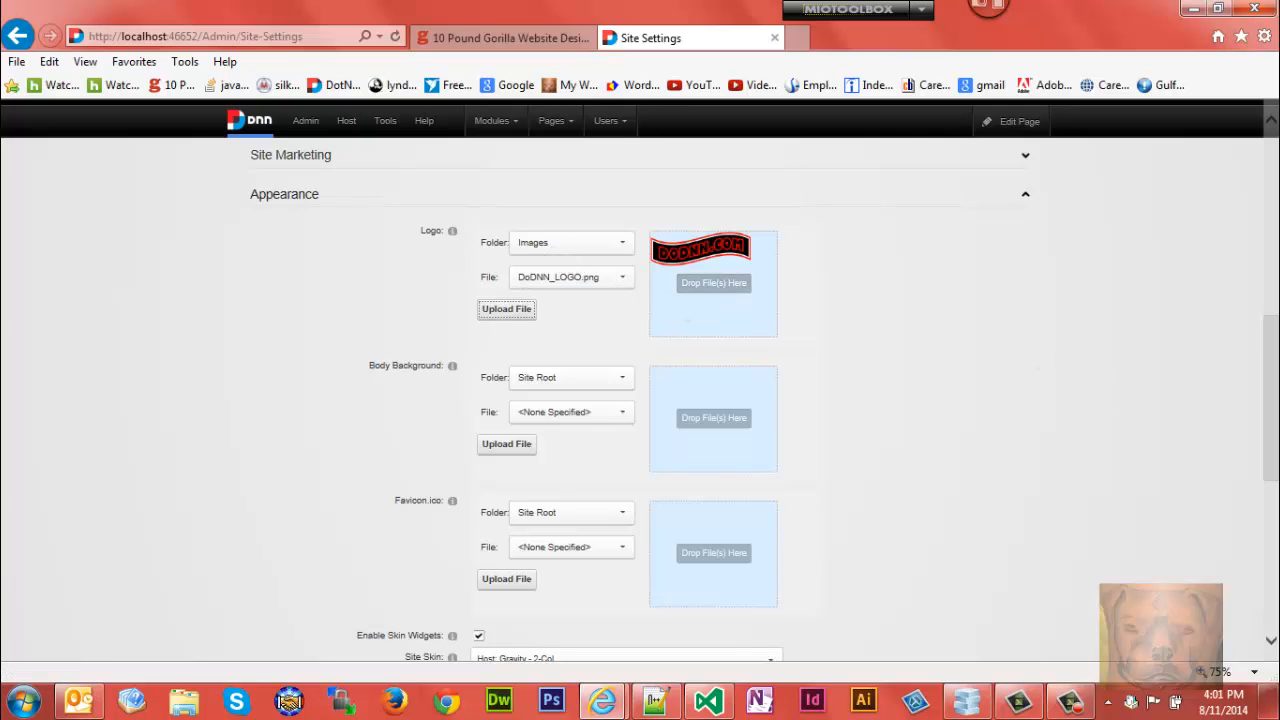
scroll("down", 3)
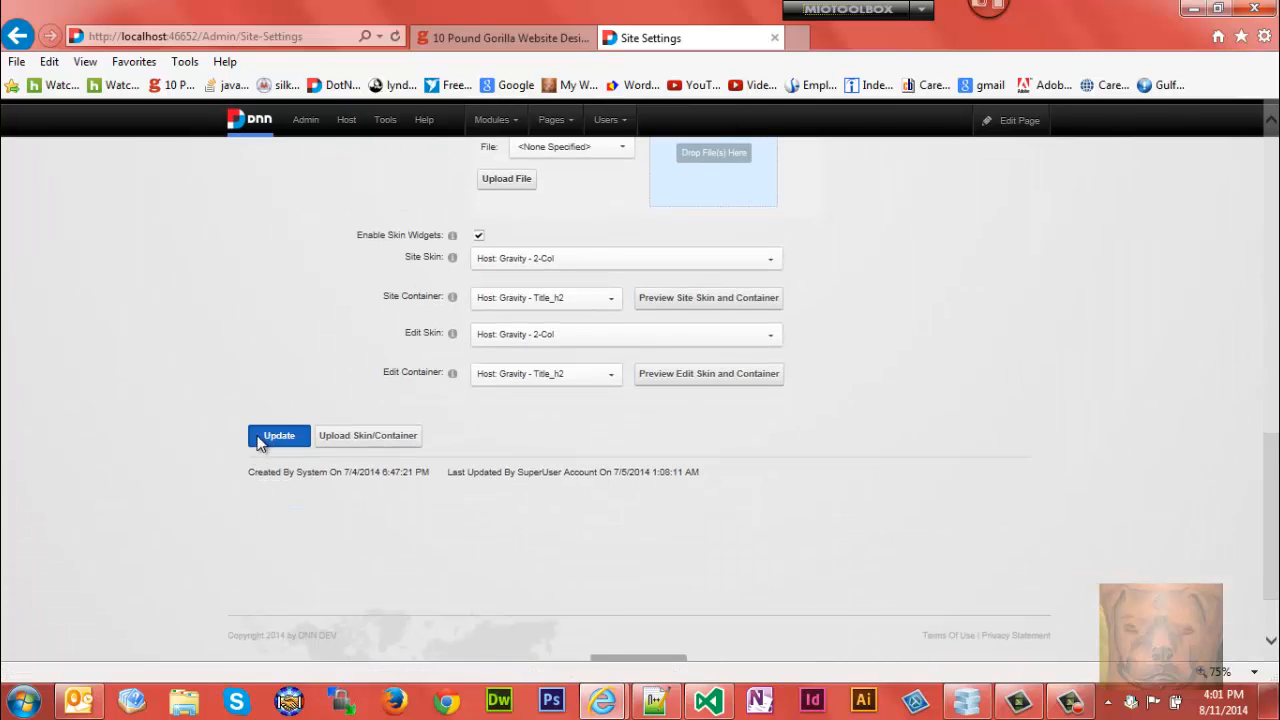
left_click(278, 436)
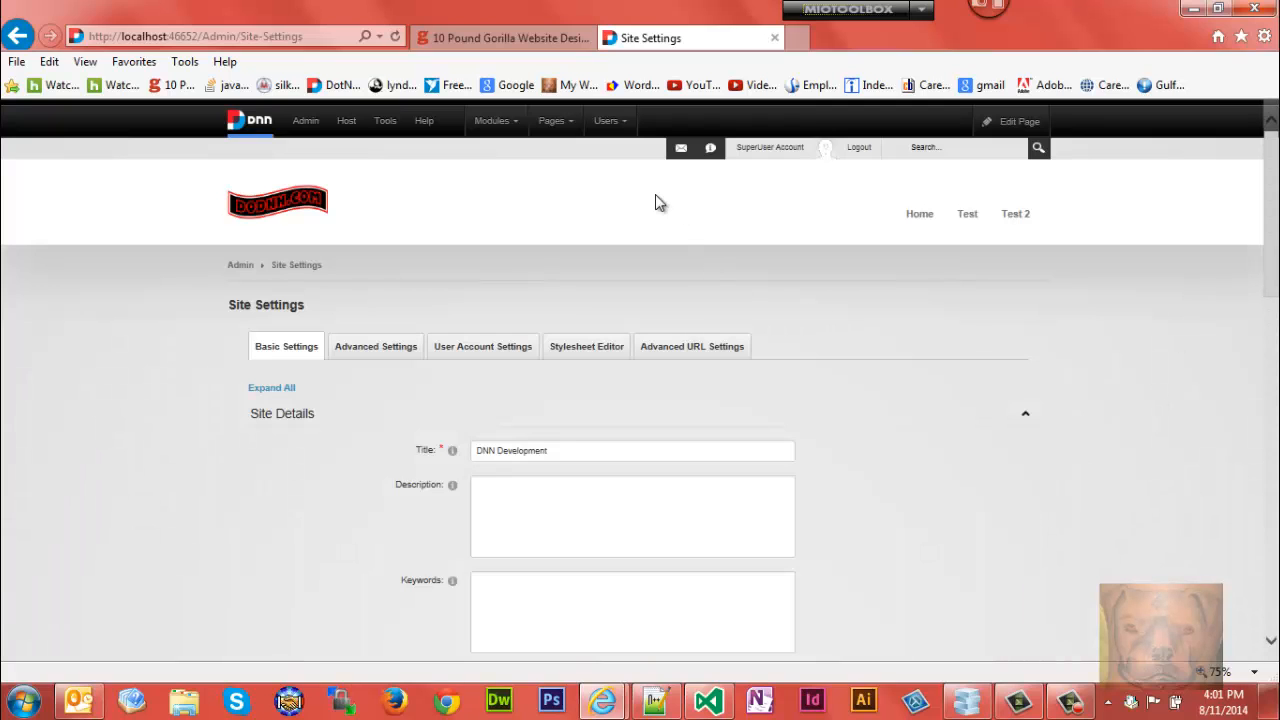
Step: Go to the Test page and set the browser zoom to 100% to see the new logo
left_click(968, 212)
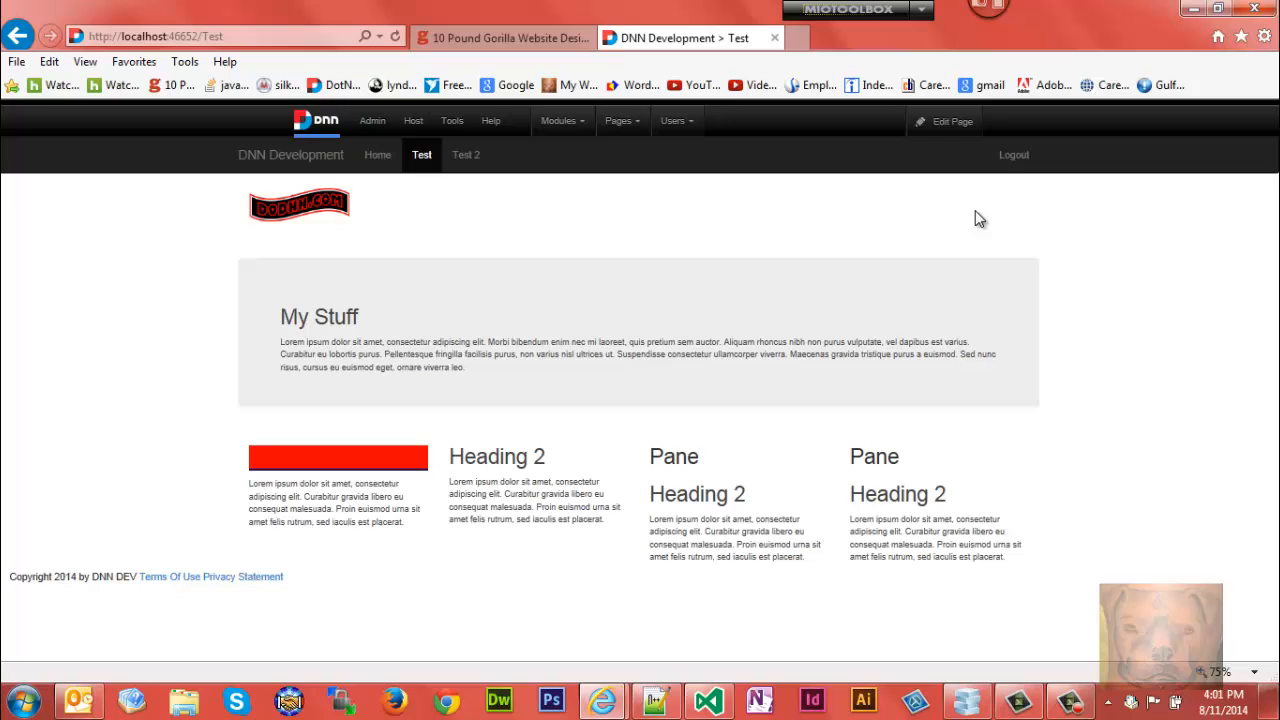
left_click(1232, 672)
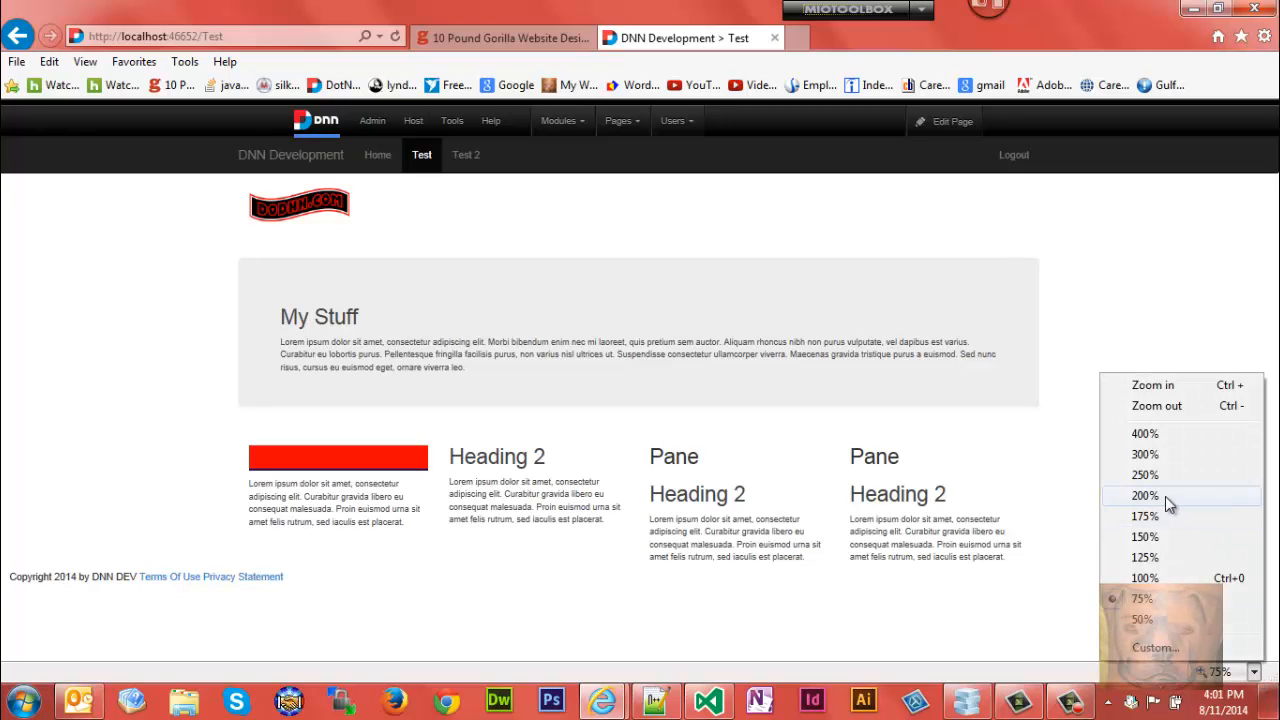
left_click(1144, 576)
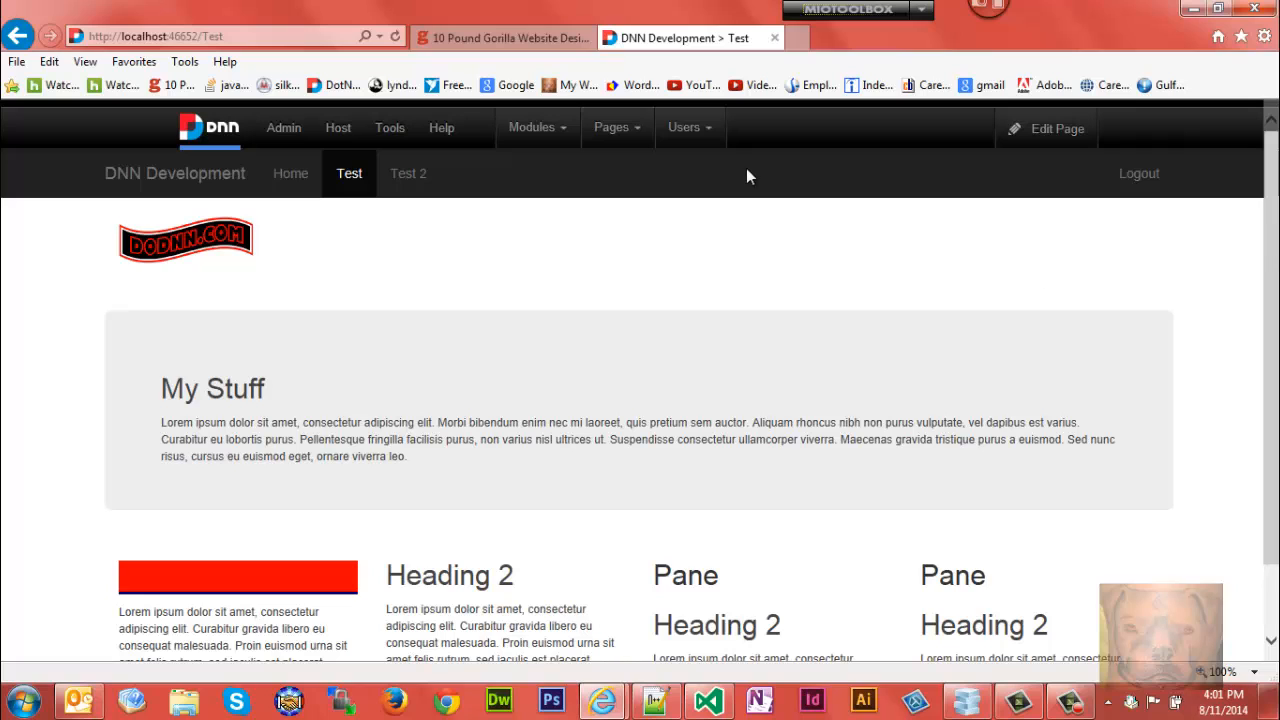
Step: Open Modules > Add New Module and filter the list to the Common category
left_click(536, 128)
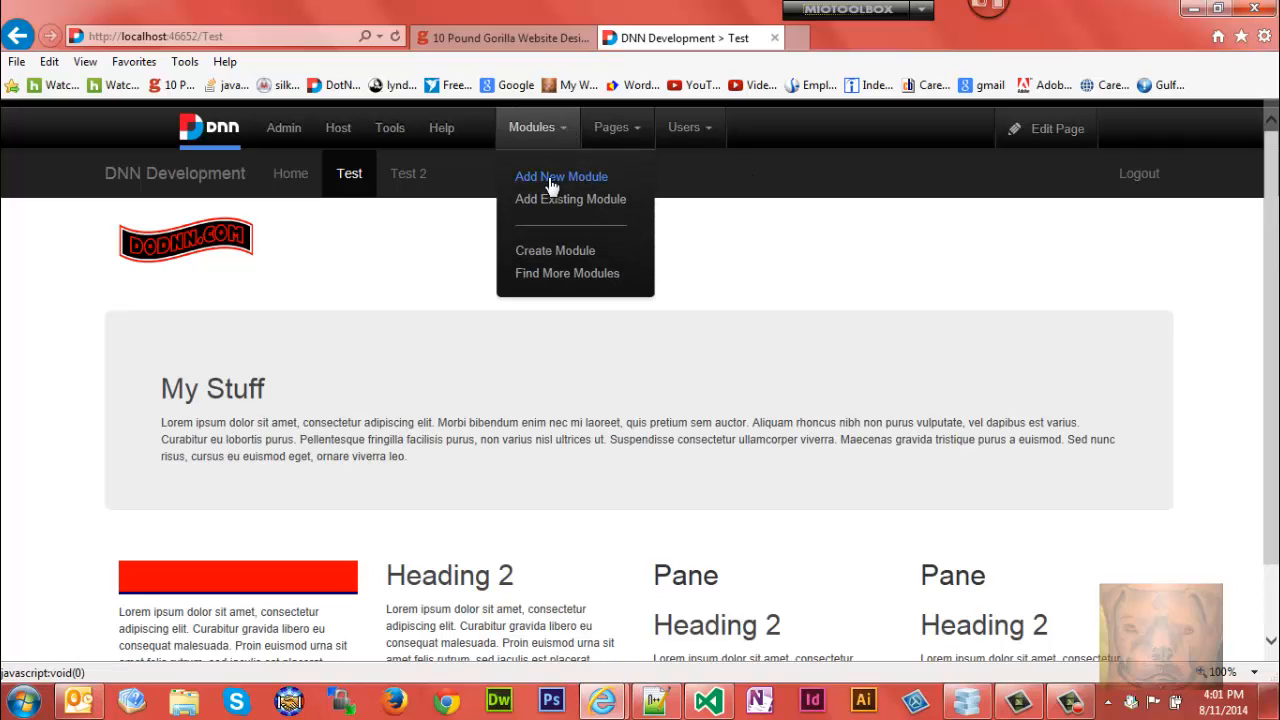
left_click(560, 176)
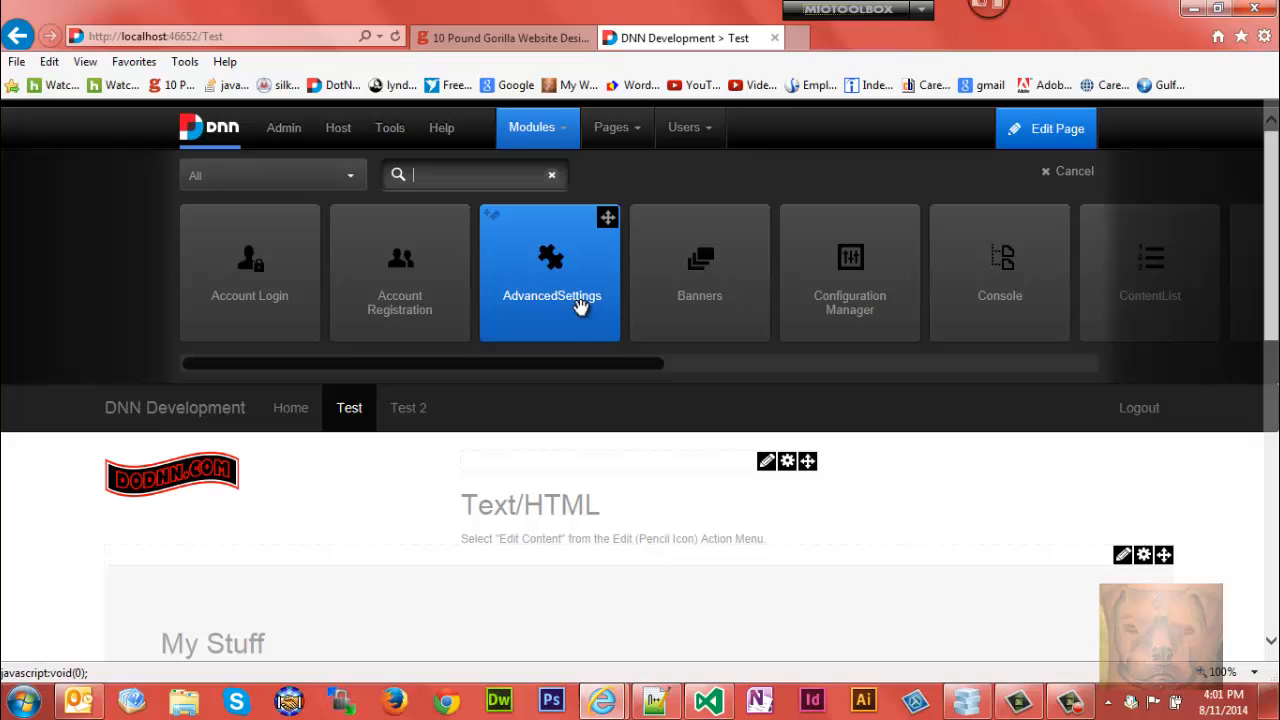
left_click(272, 176)
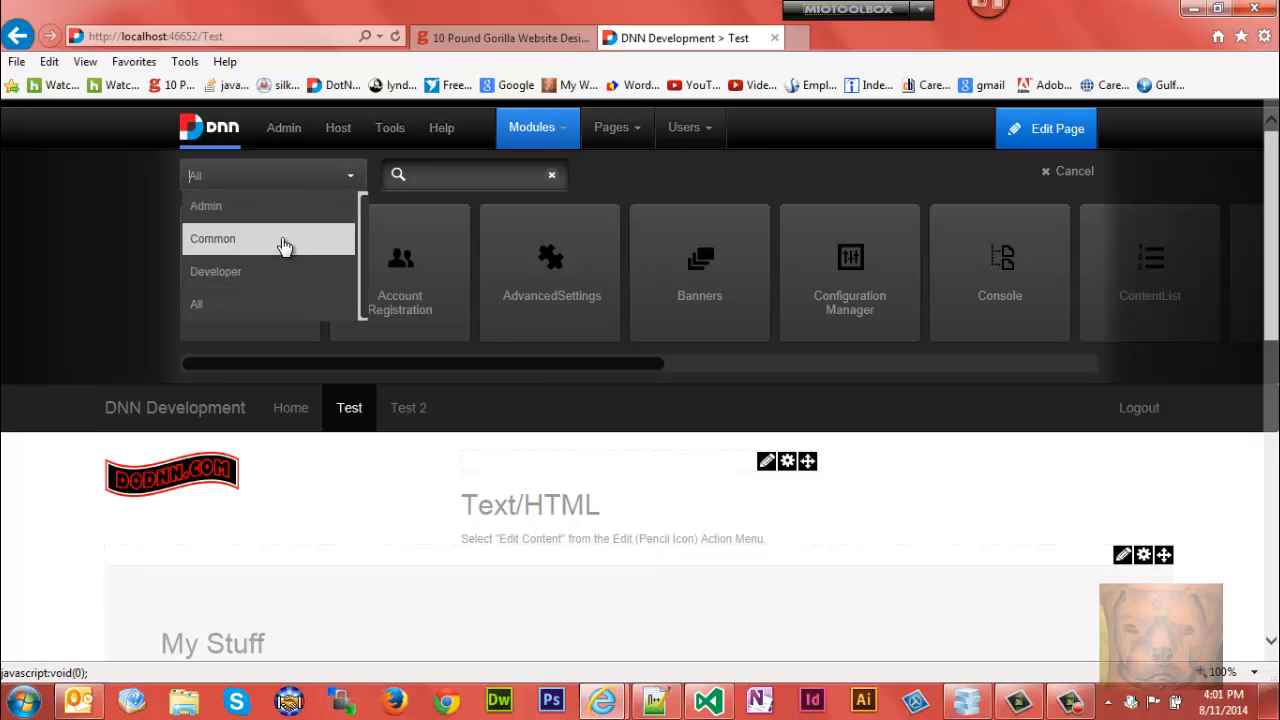
left_click(212, 238)
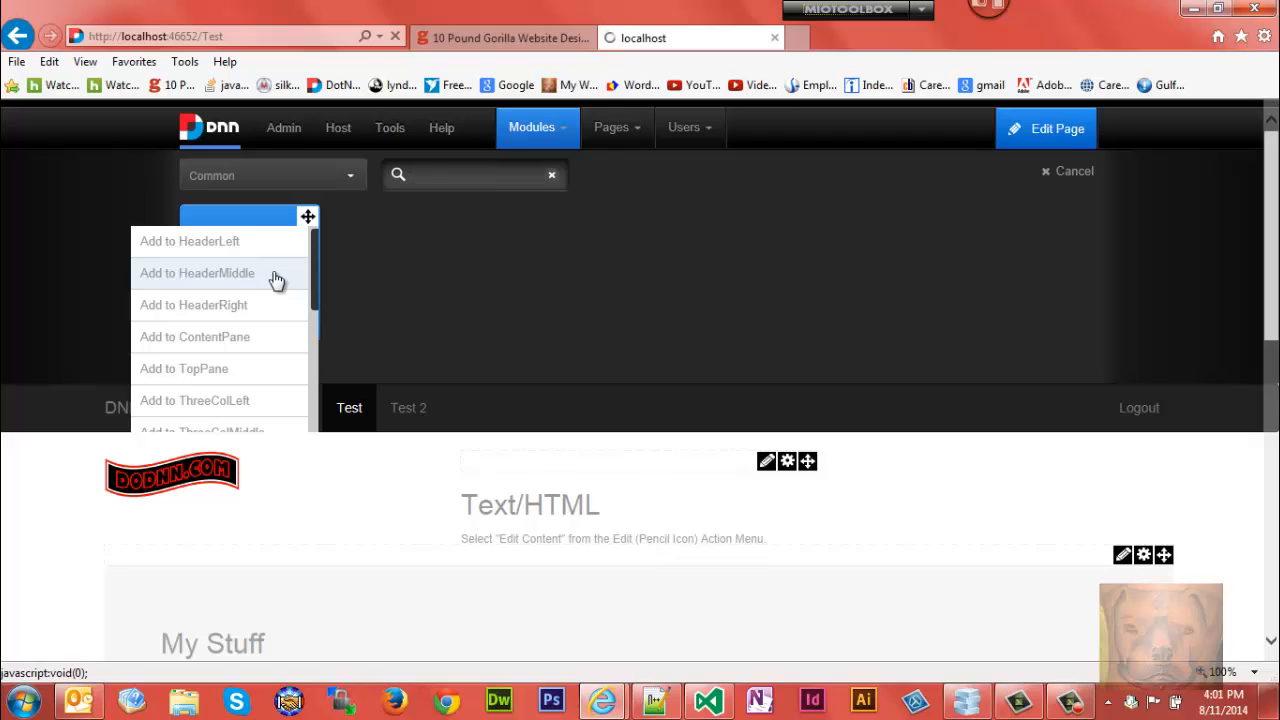
Step: Add HTML modules to the HeaderMiddle and HeaderRight panes
left_click(196, 272)
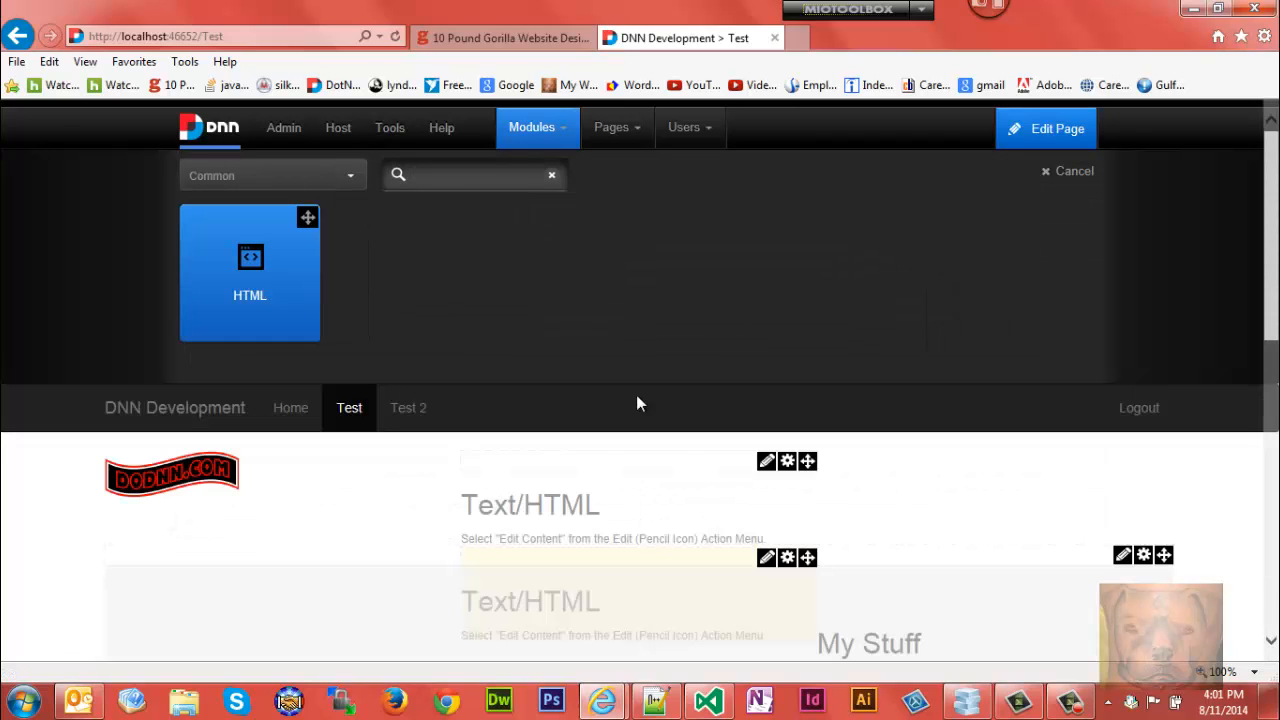
left_click(308, 216)
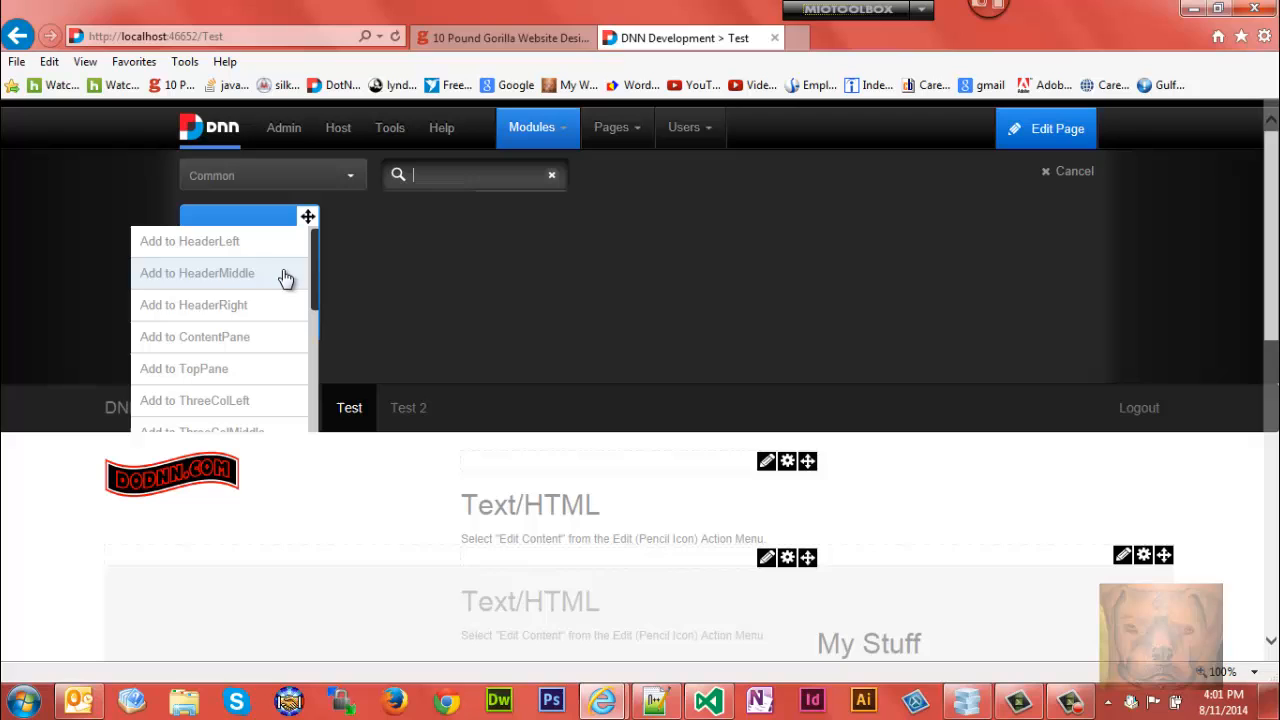
mouse_move(270, 304)
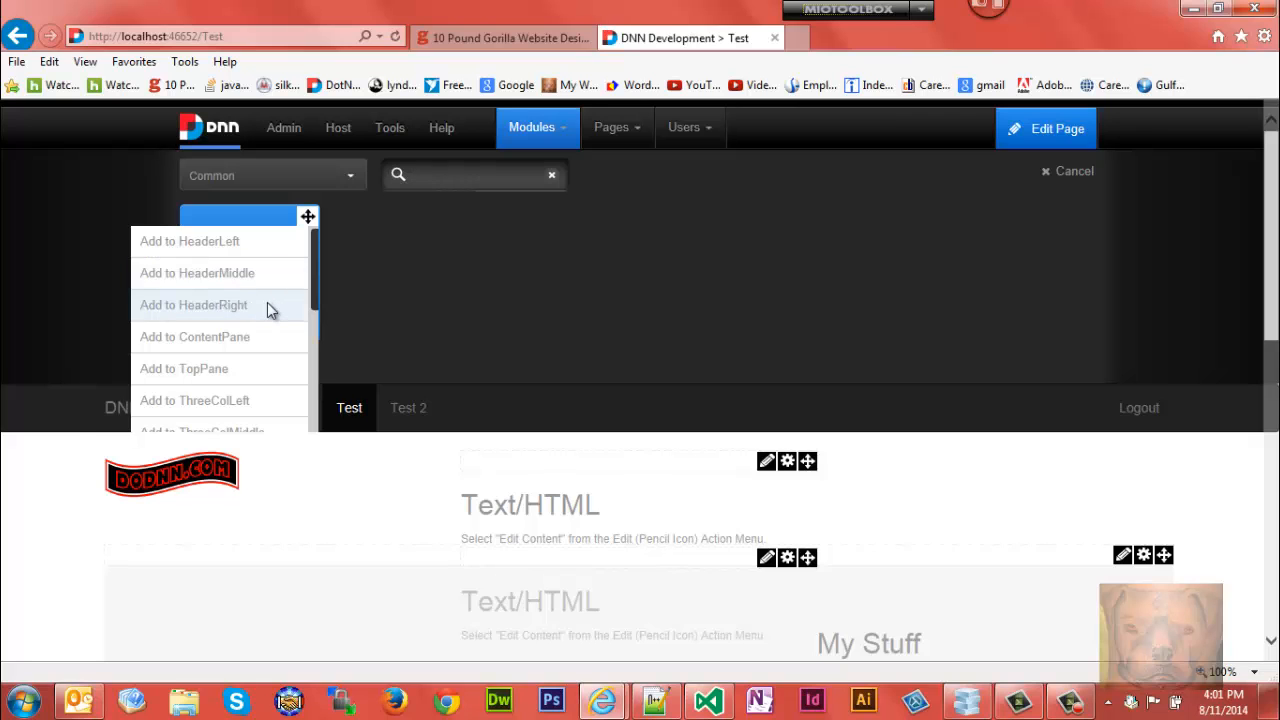
left_click(1068, 172)
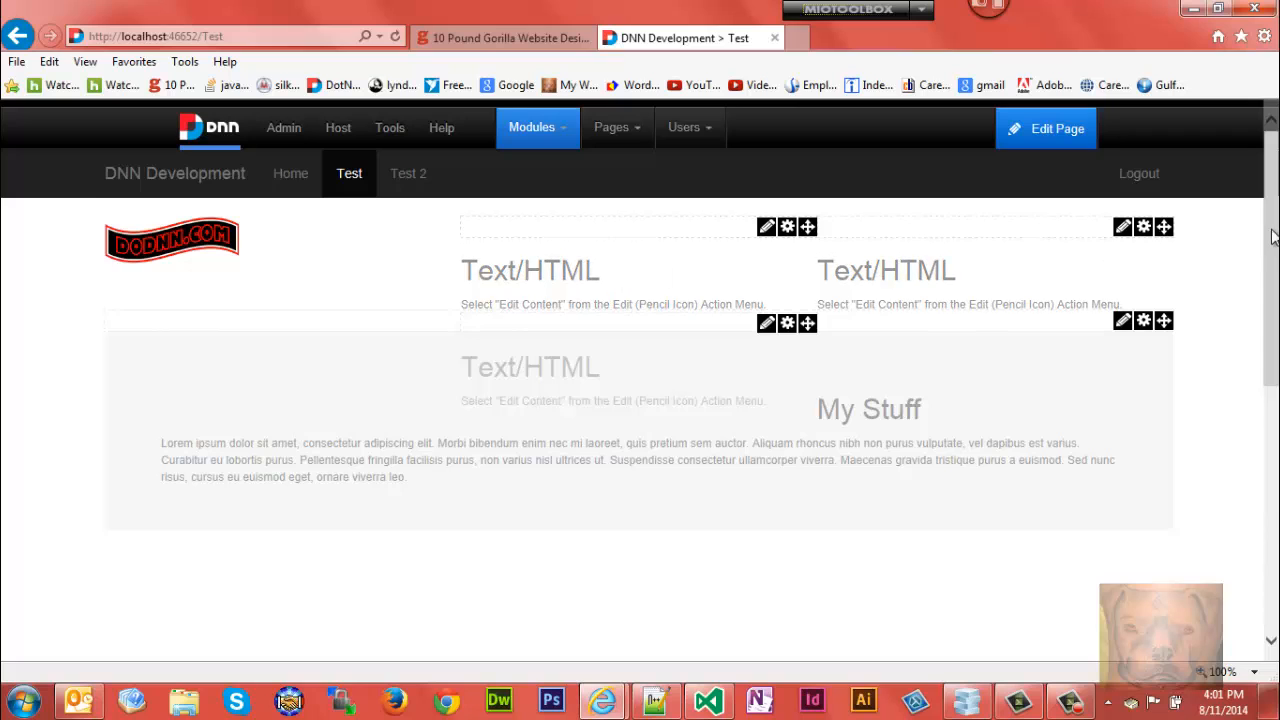
scroll("down", 3)
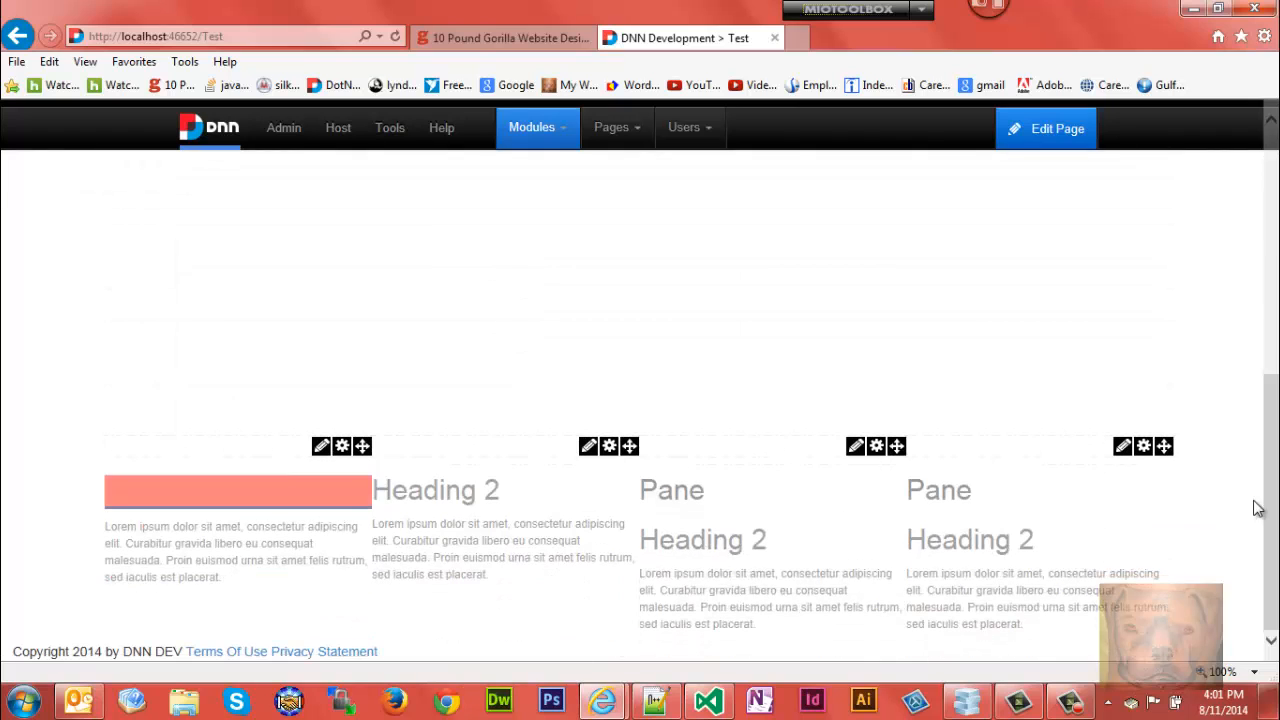
mouse_move(228, 652)
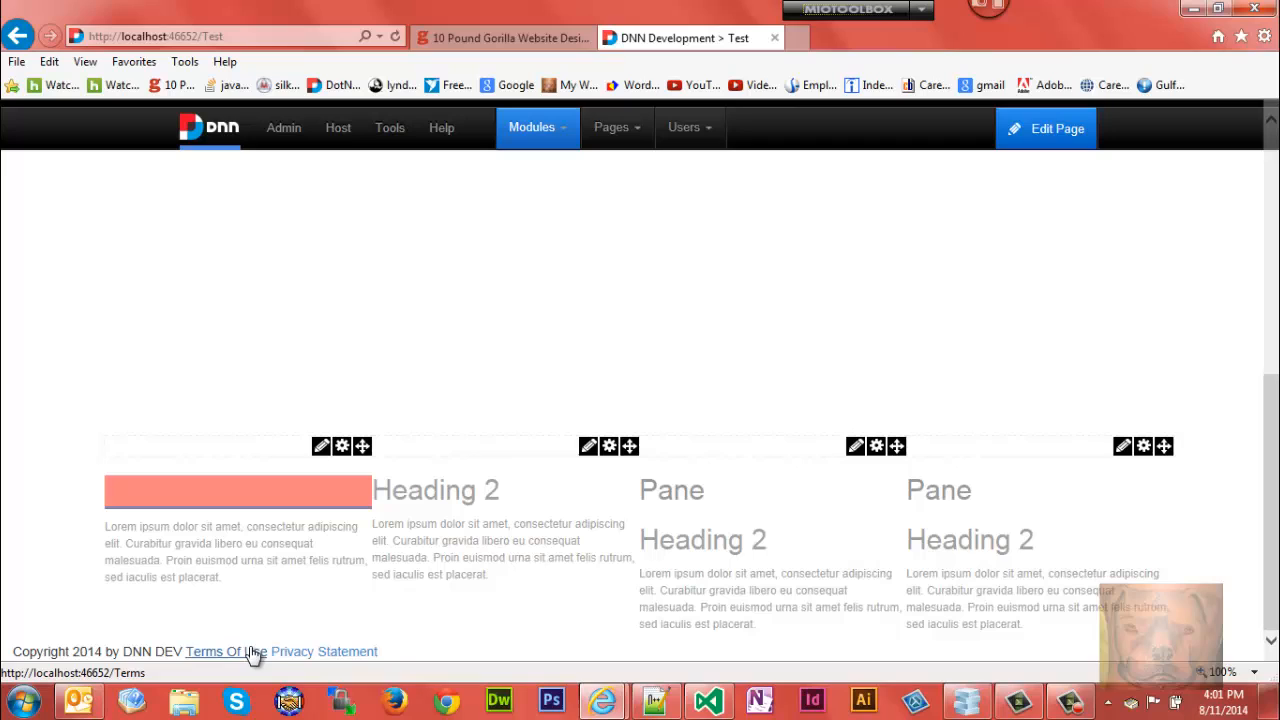
mouse_move(320, 656)
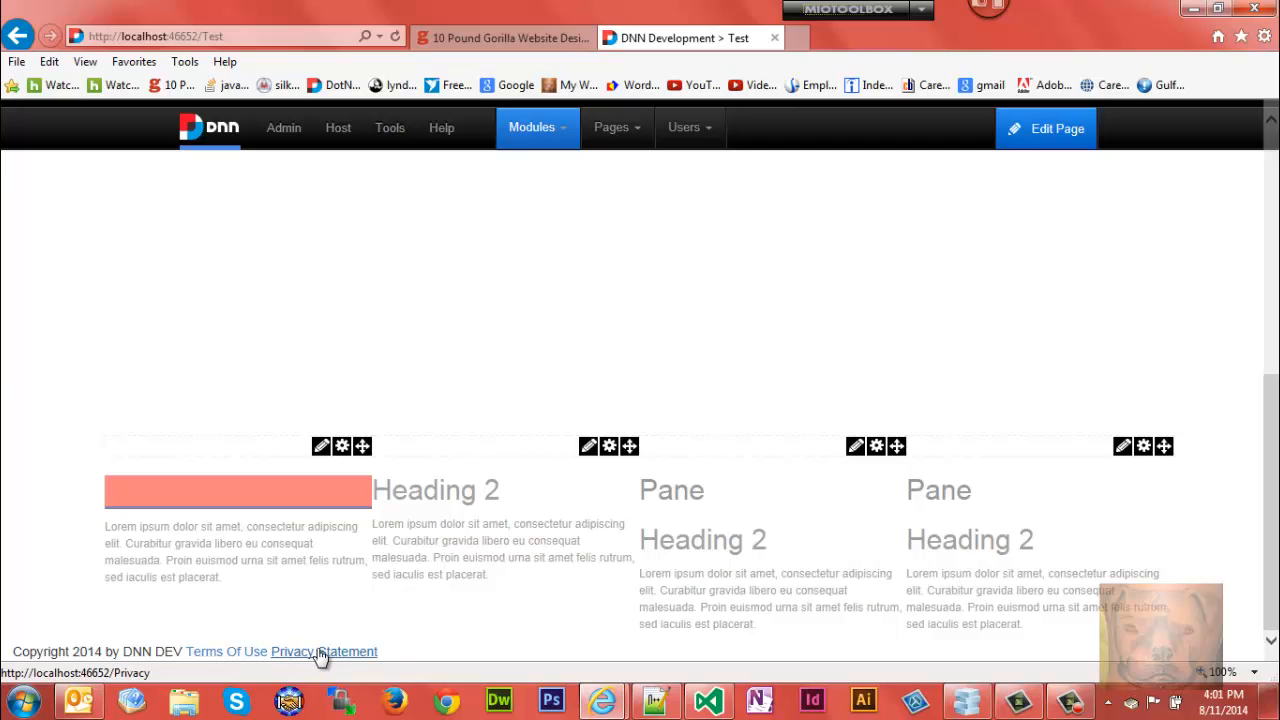
scroll("up", 3)
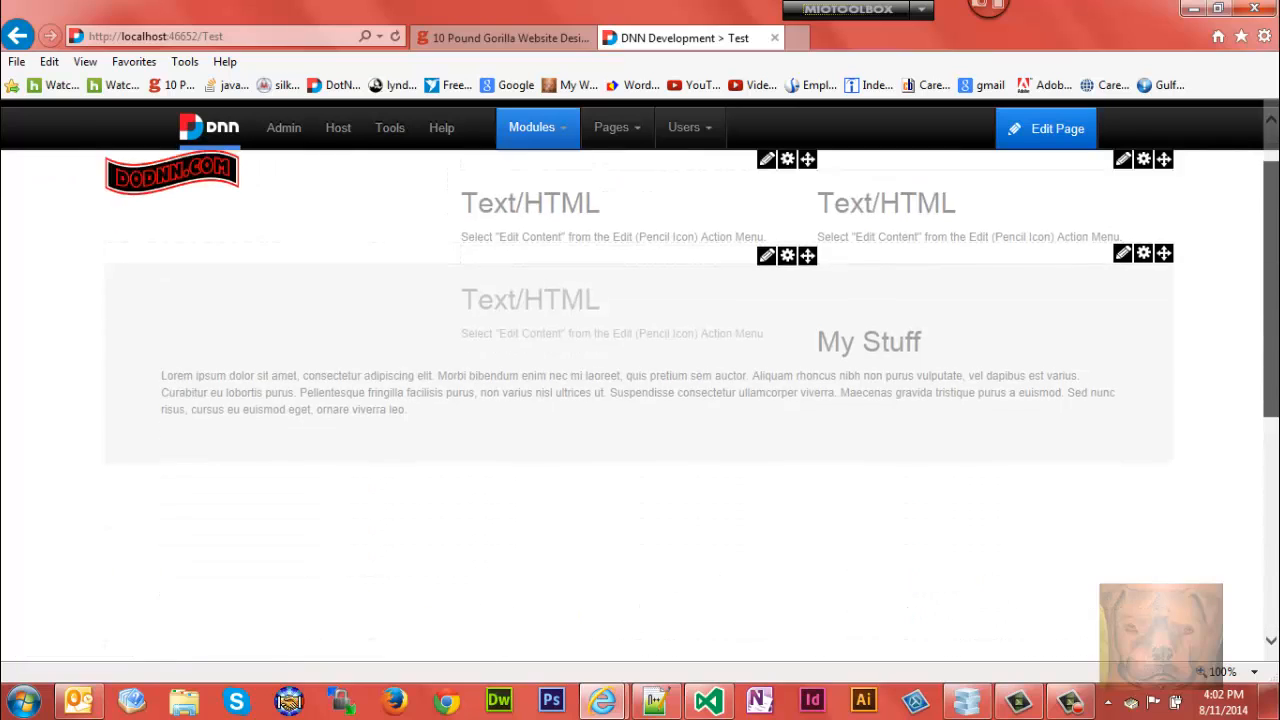
scroll("down", 3)
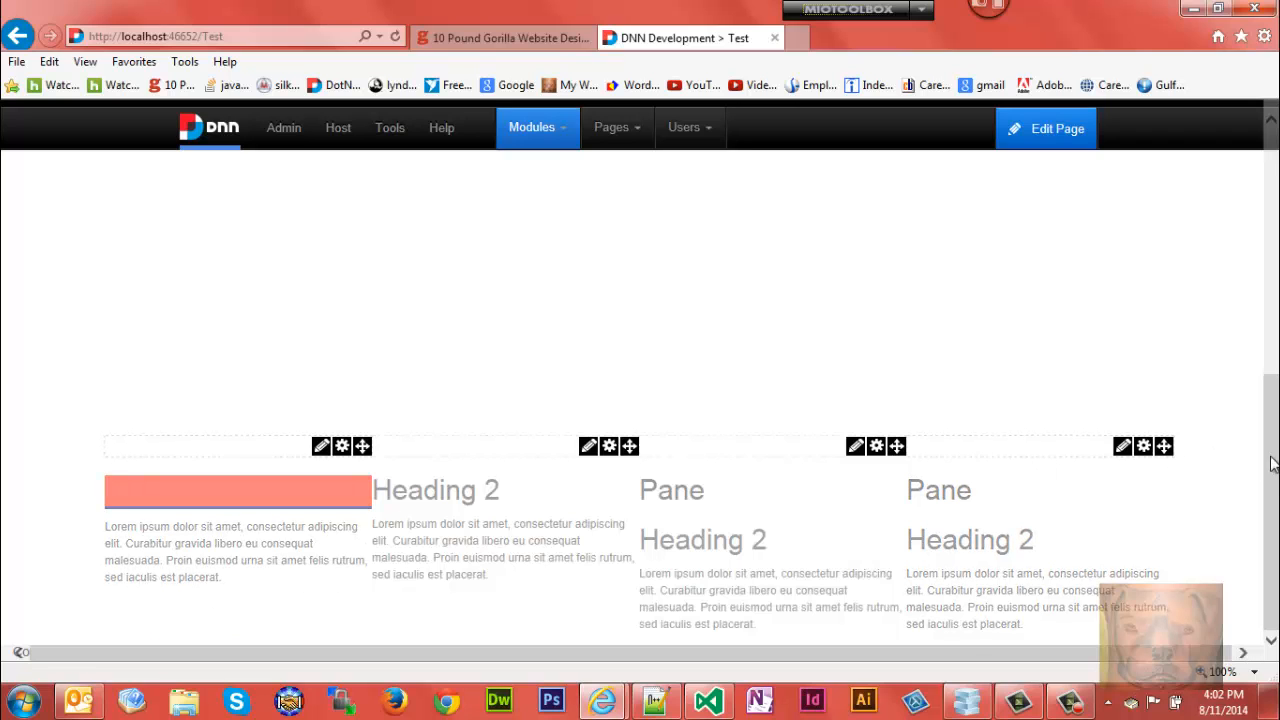
Step: Switch to the 10 Pound Gorilla skinning reference tab and scroll through the token list
left_click(500, 38)
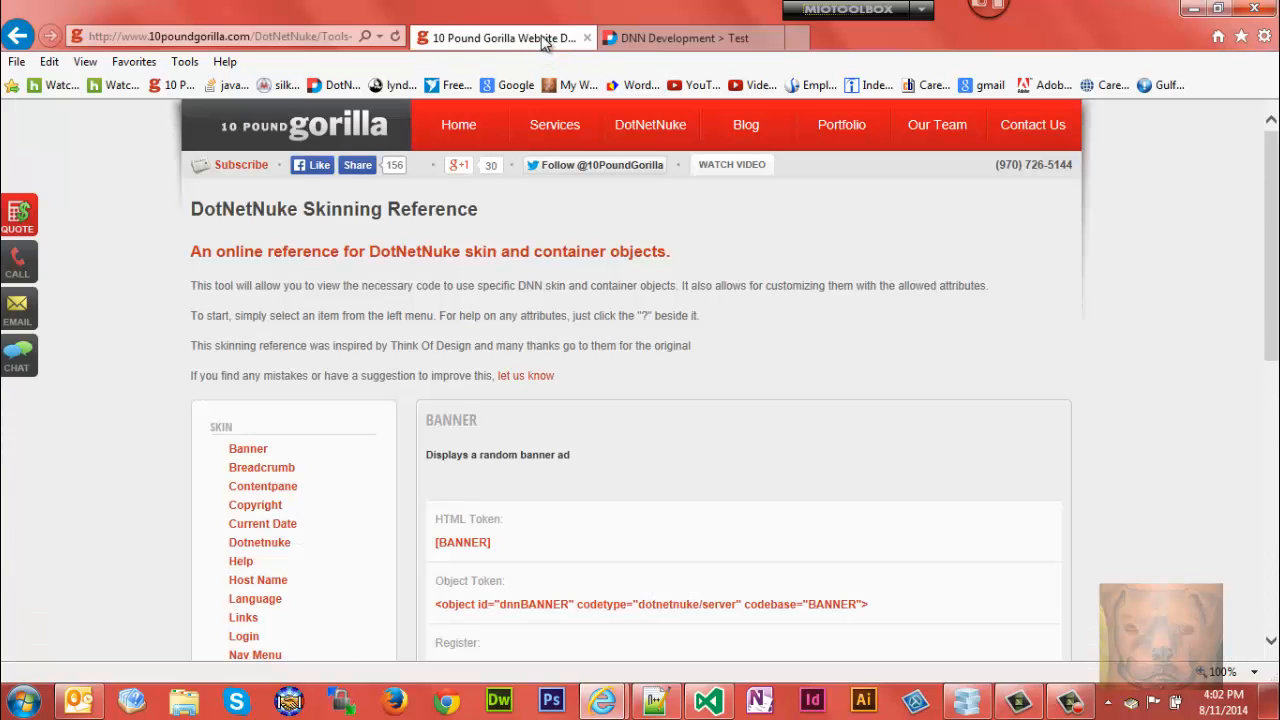
scroll("down", 3)
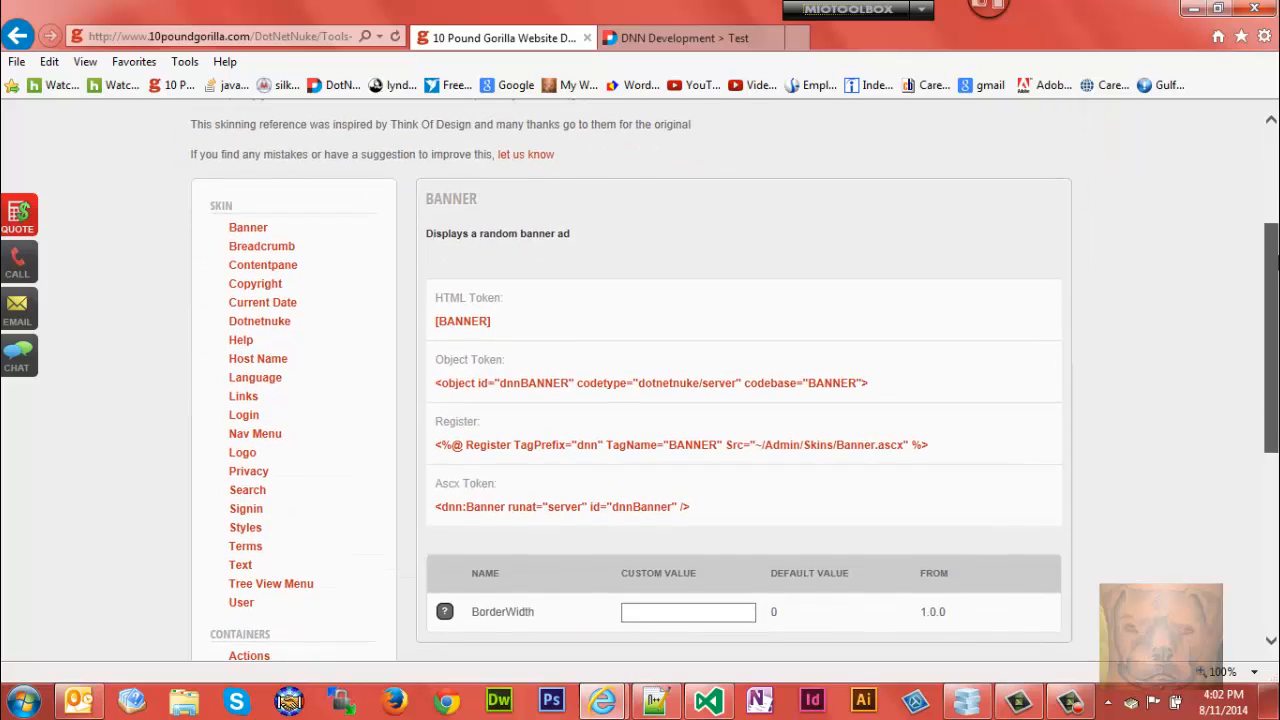
scroll("up", 3)
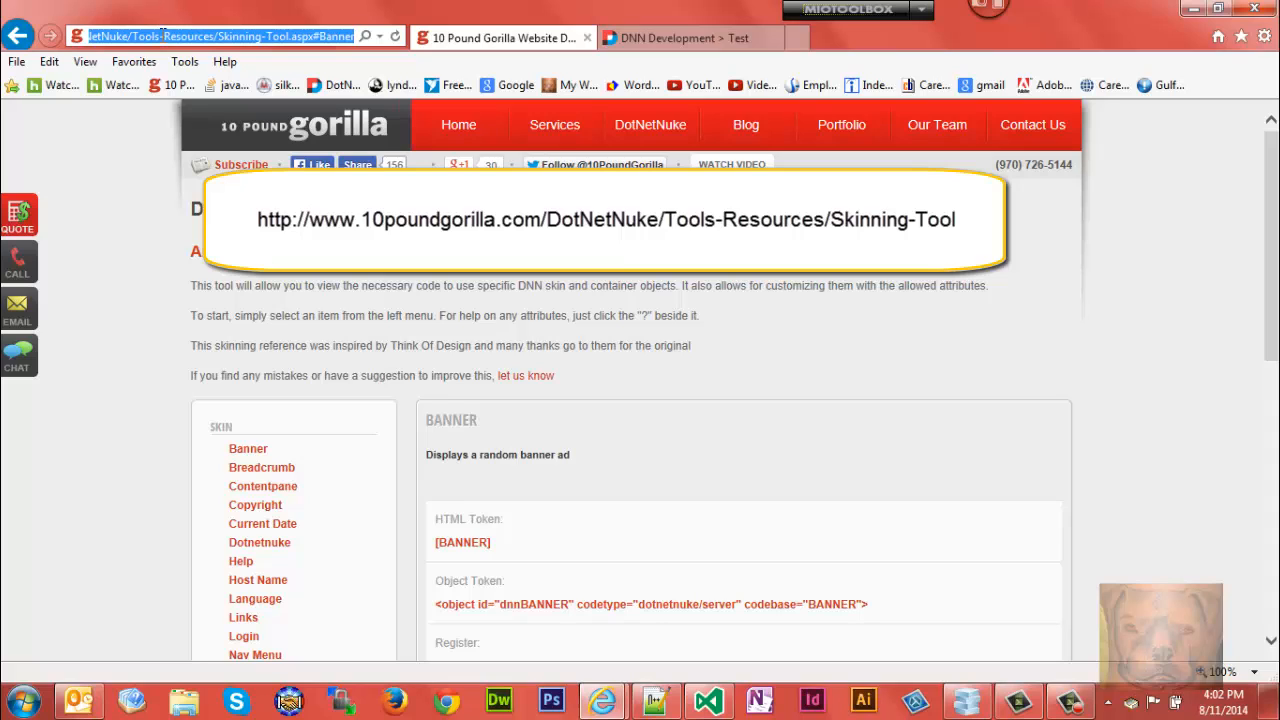
scroll("down", 3)
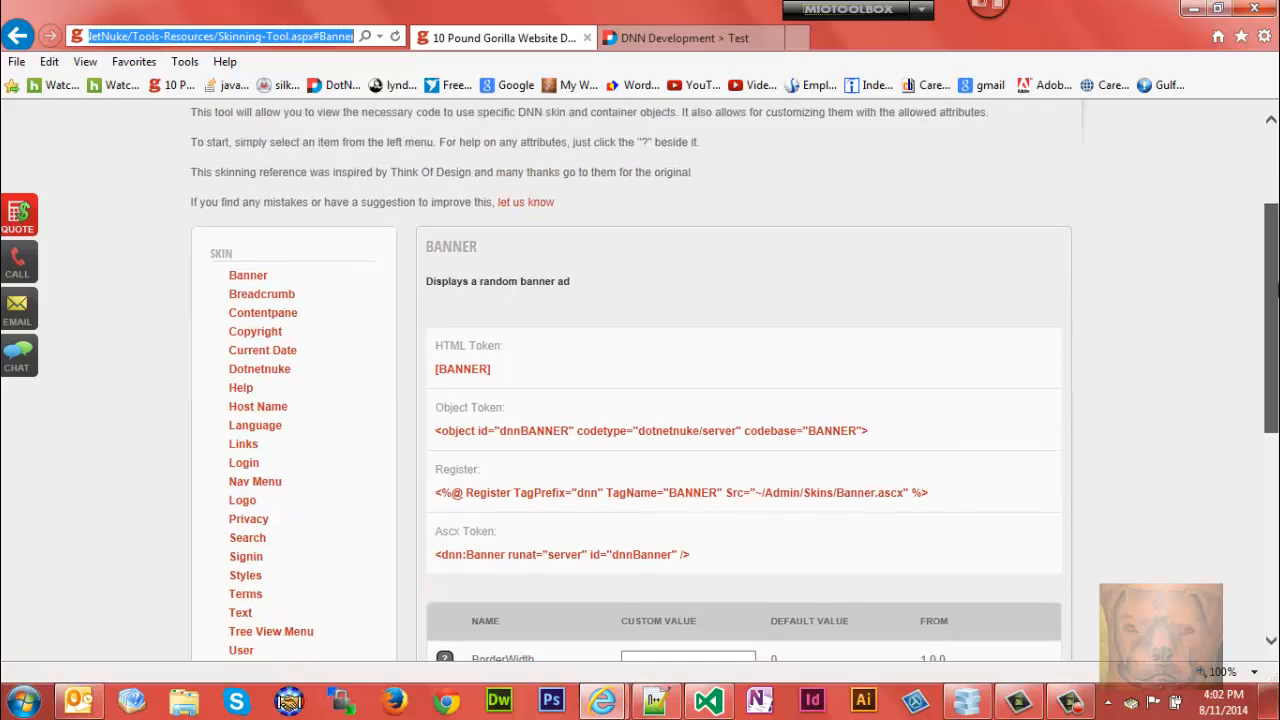
scroll("up", 3)
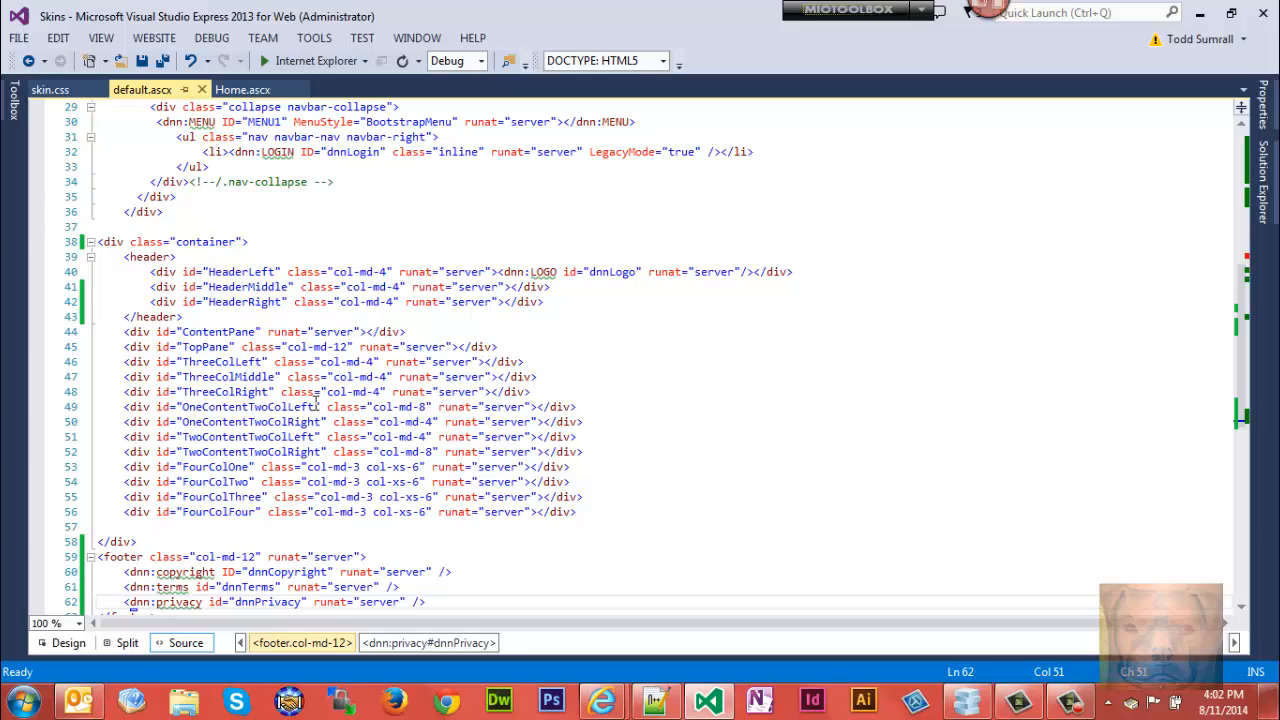
Step: Examine the footer dnn:terms token in default.ascx and scroll up to the navbar markup
left_click(150, 288)
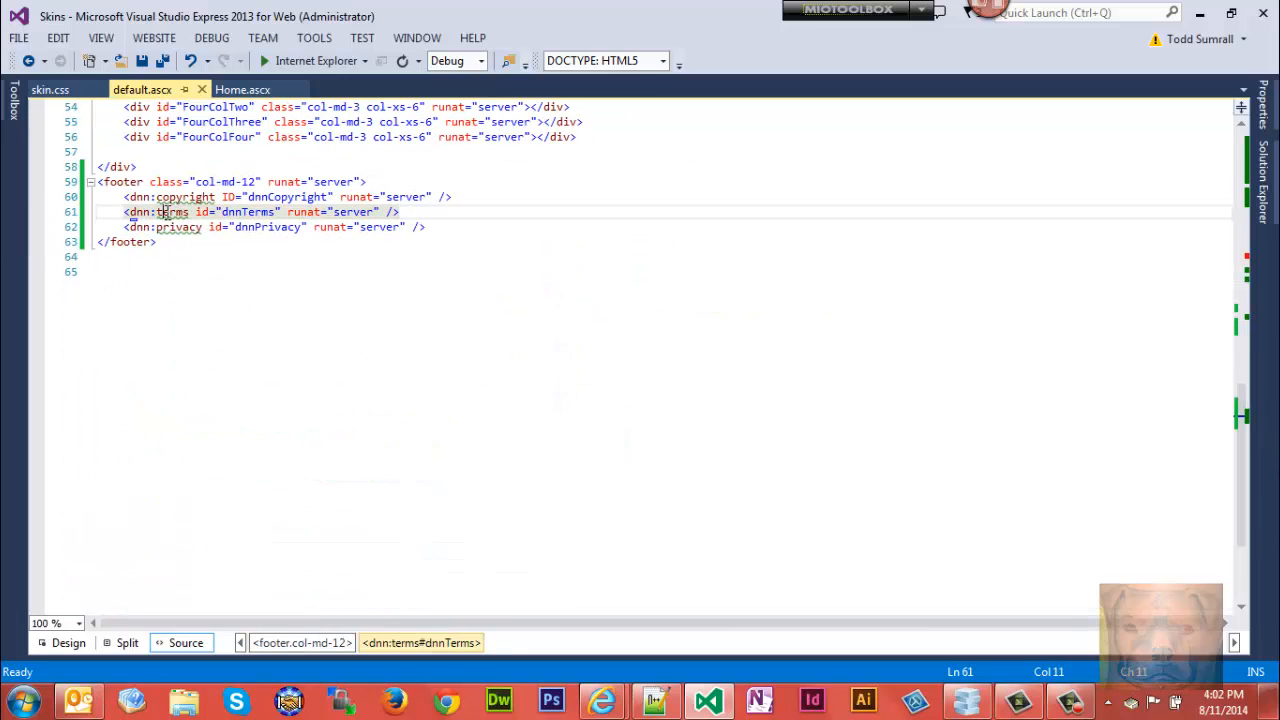
mouse_move(1244, 450)
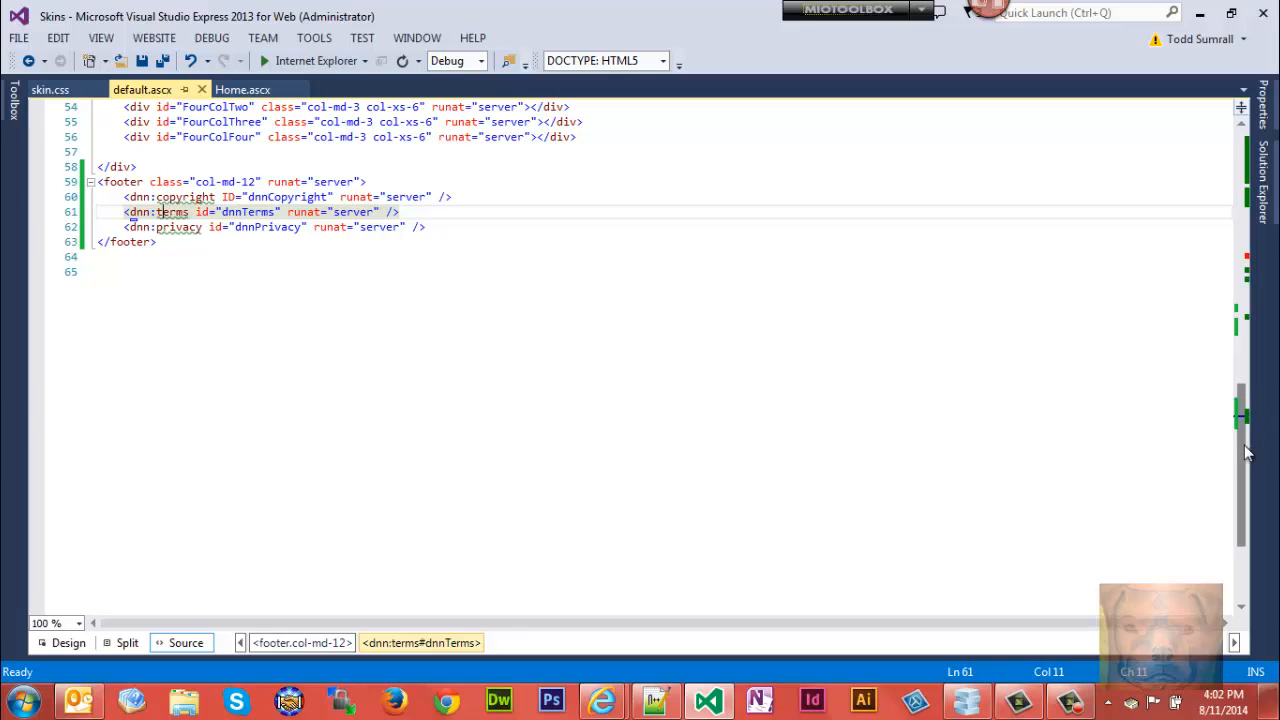
scroll("up", 3)
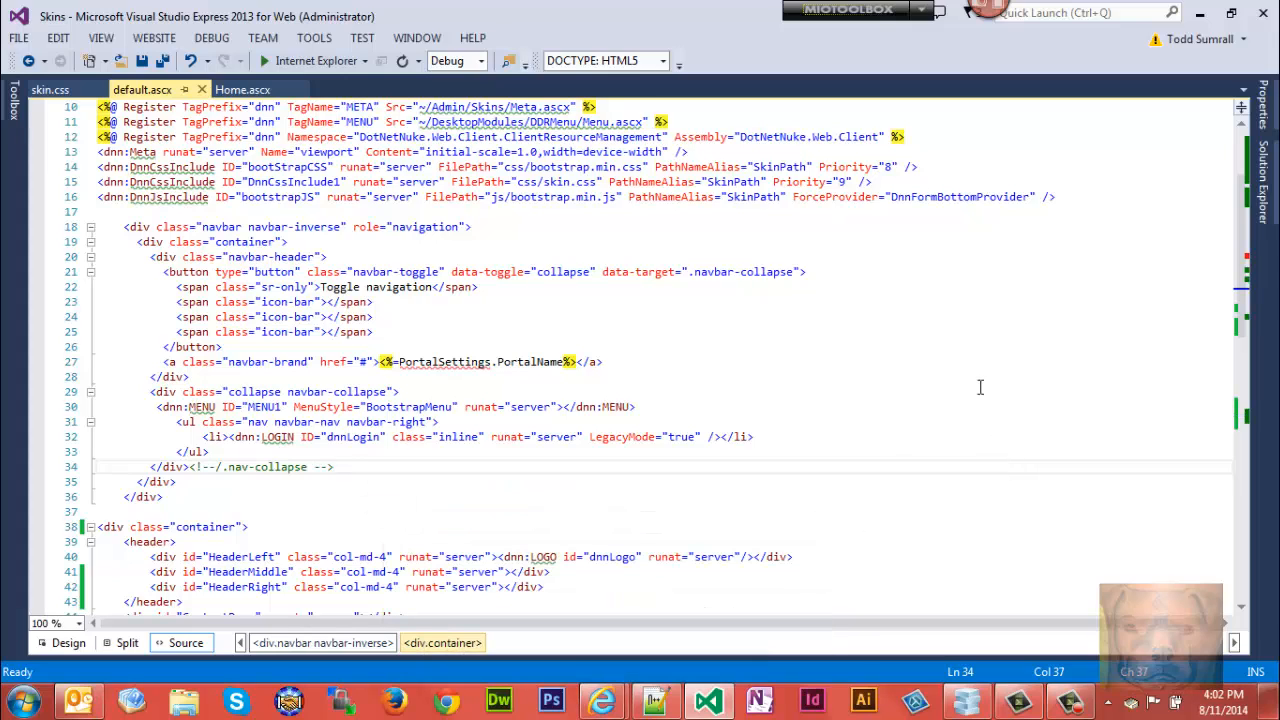
mouse_move(708, 700)
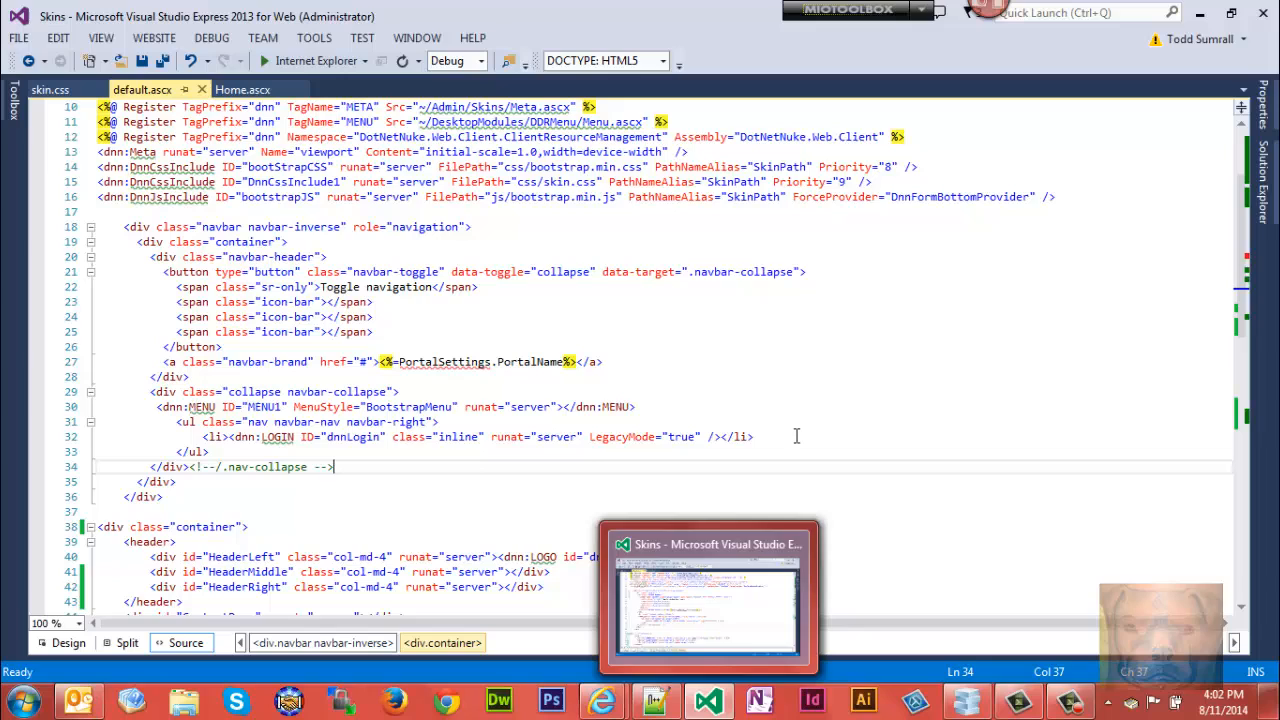